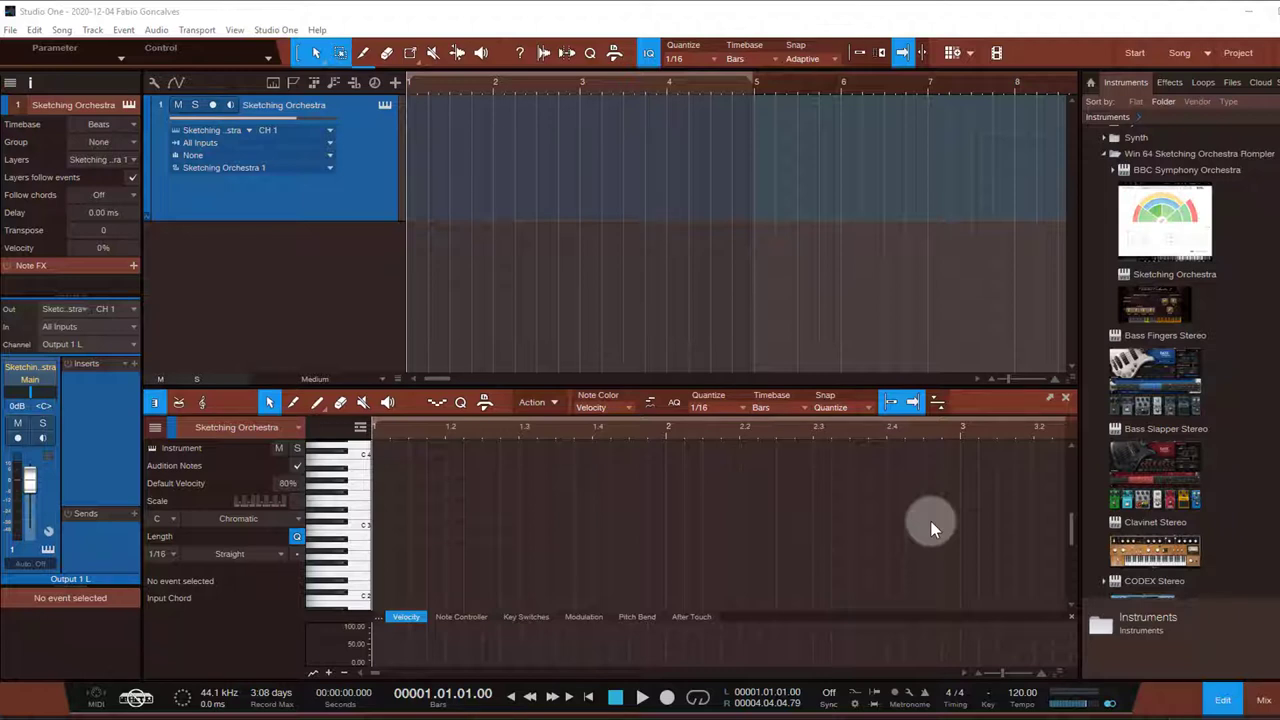
{"action": "mouse_move", "coordinate": [870, 450]}
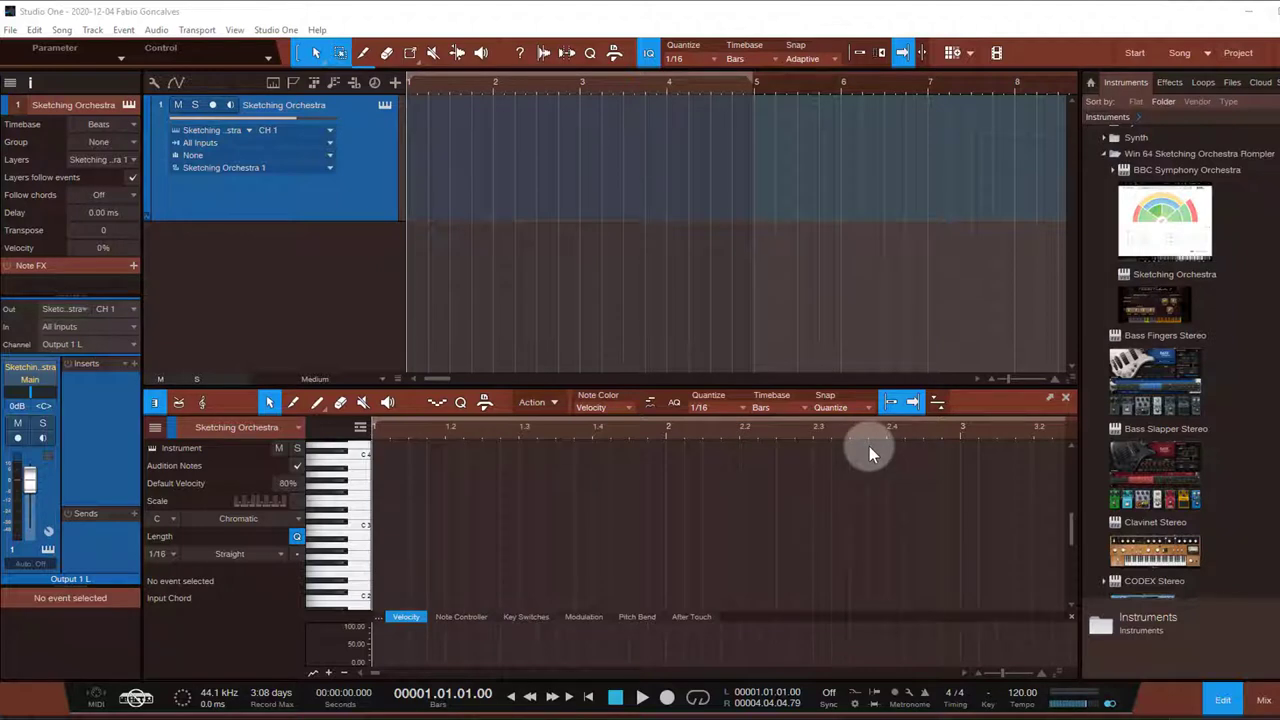
{"action": "mouse_move", "coordinate": [1243, 320]}
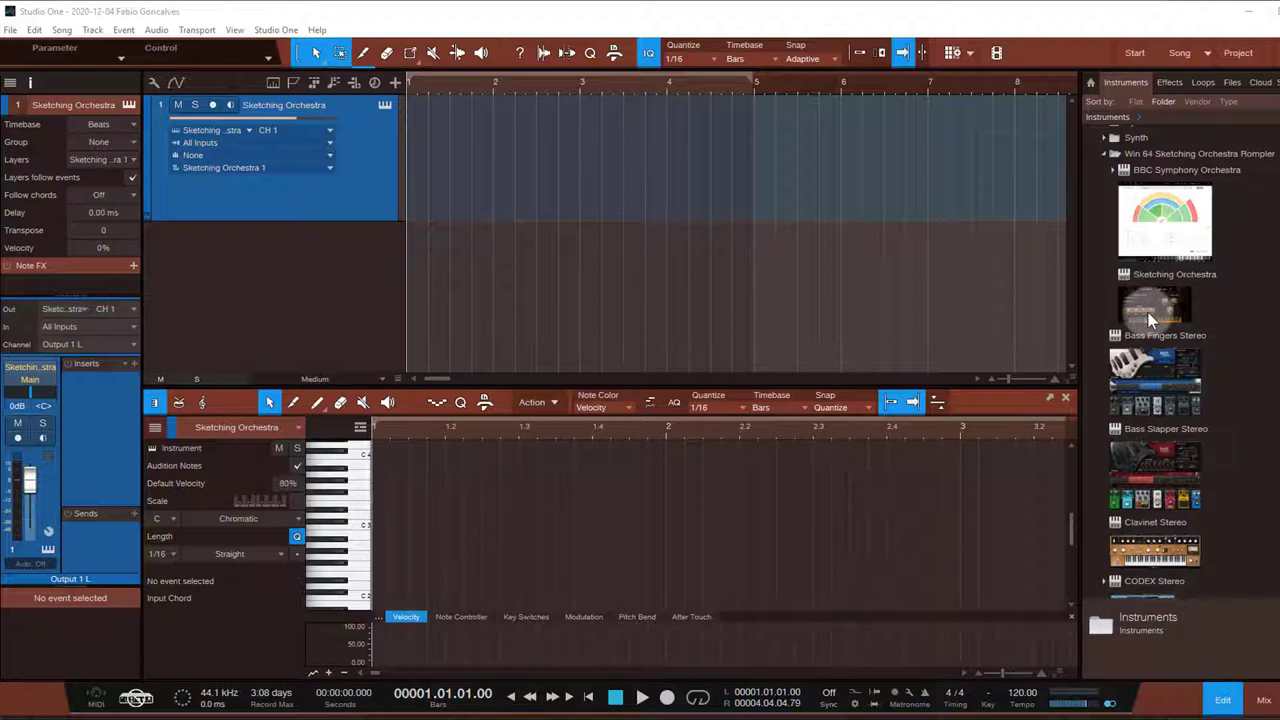
{"action": "mouse_move", "coordinate": [565, 218]}
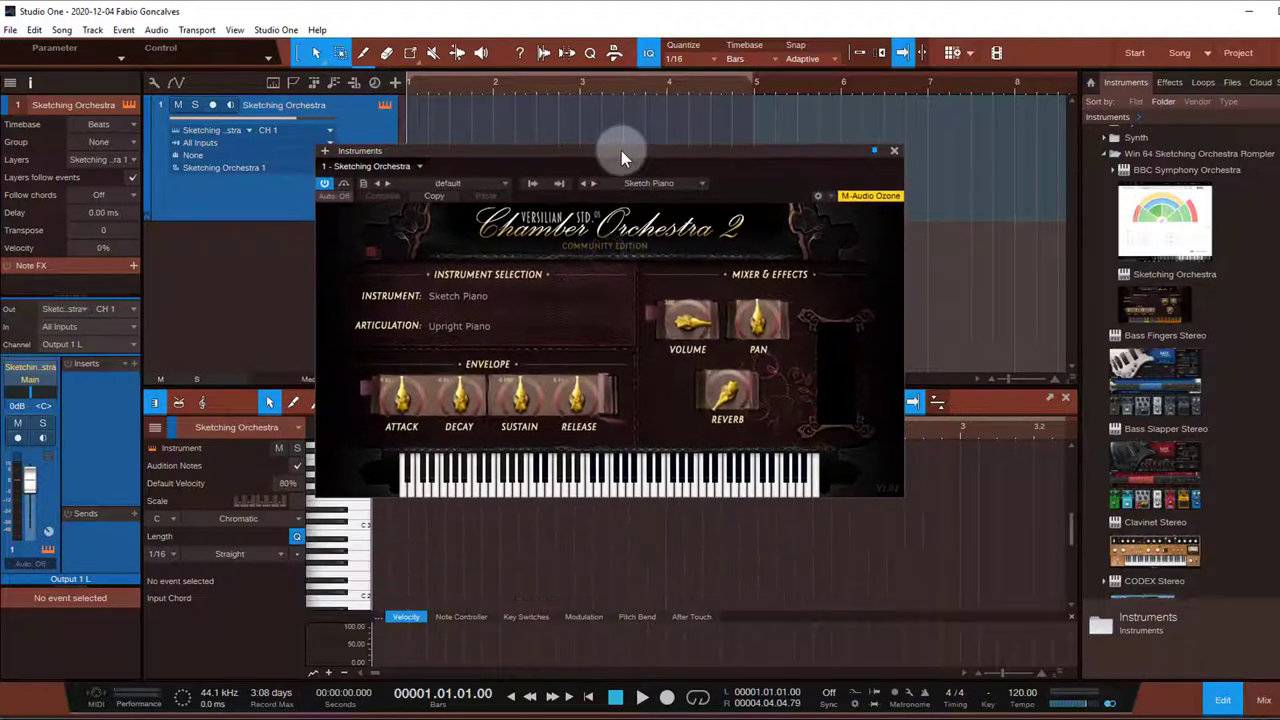
{"action": "mouse_move", "coordinate": [518, 257]}
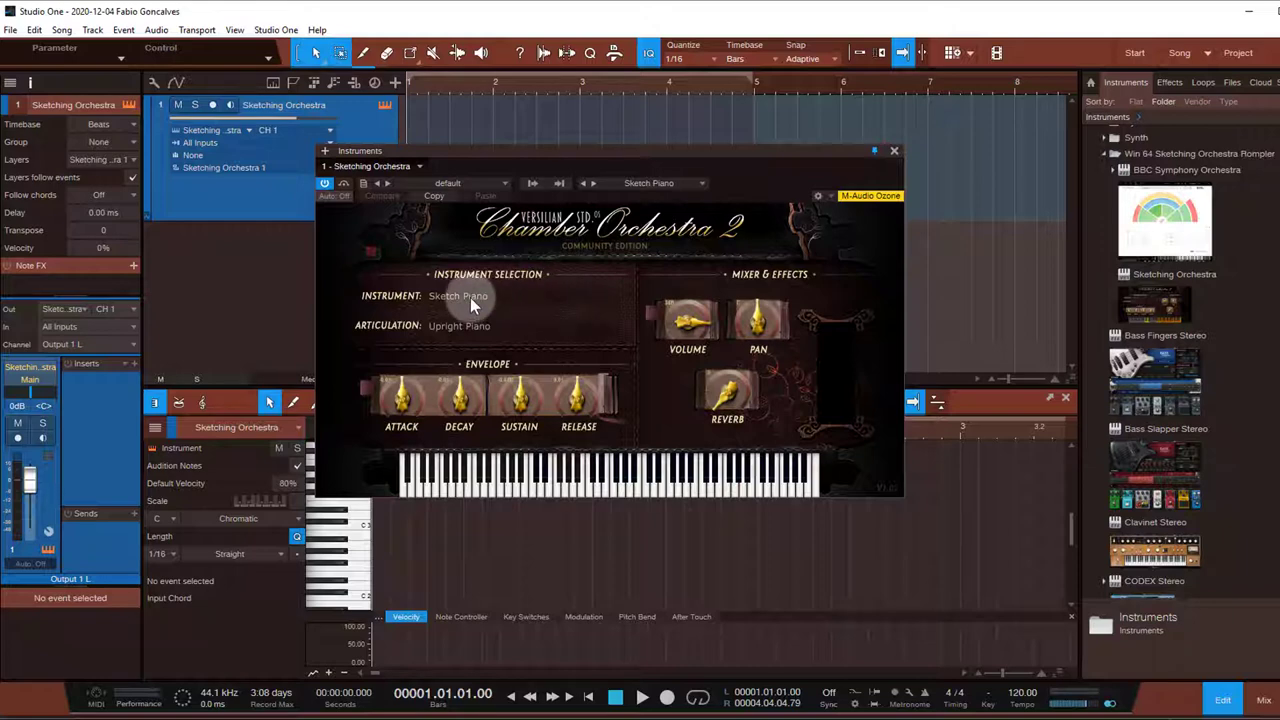
- Swap the Chamber Orchestra 2 instrument from Sketch Piano to Sketch Cello Section
{"action": "left_click", "coordinate": [458, 296]}
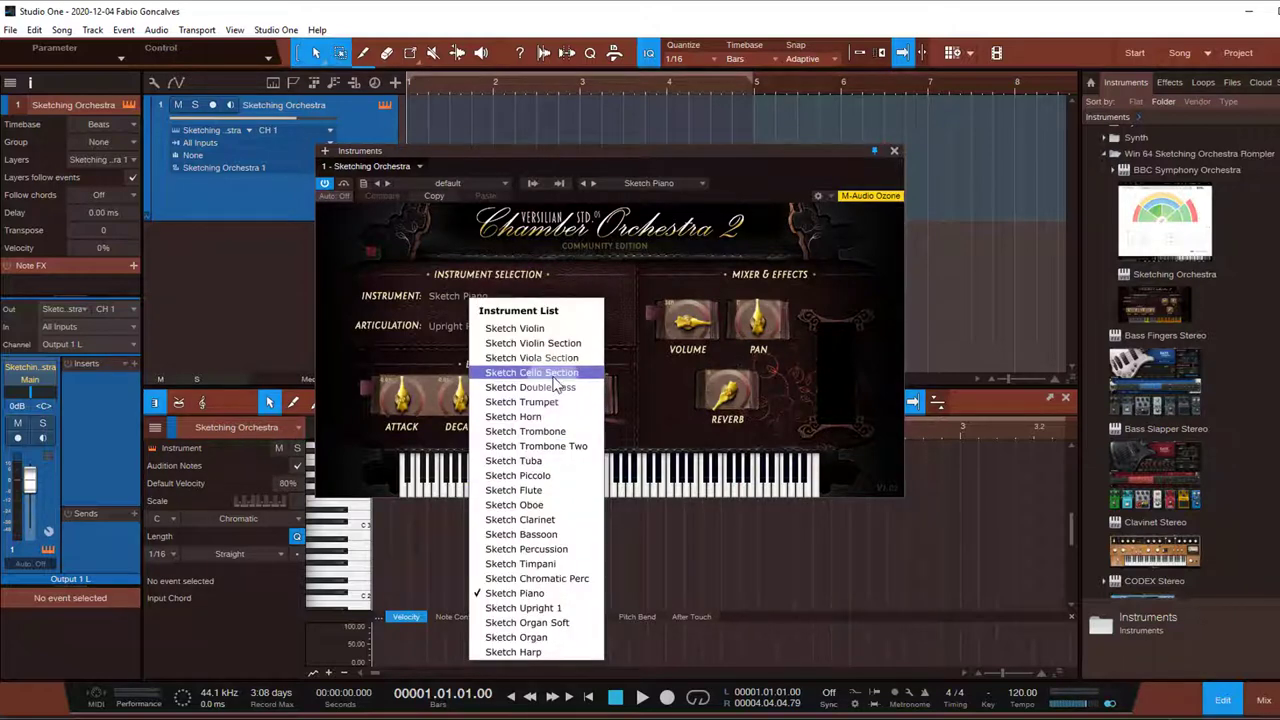
{"action": "left_click", "coordinate": [531, 372]}
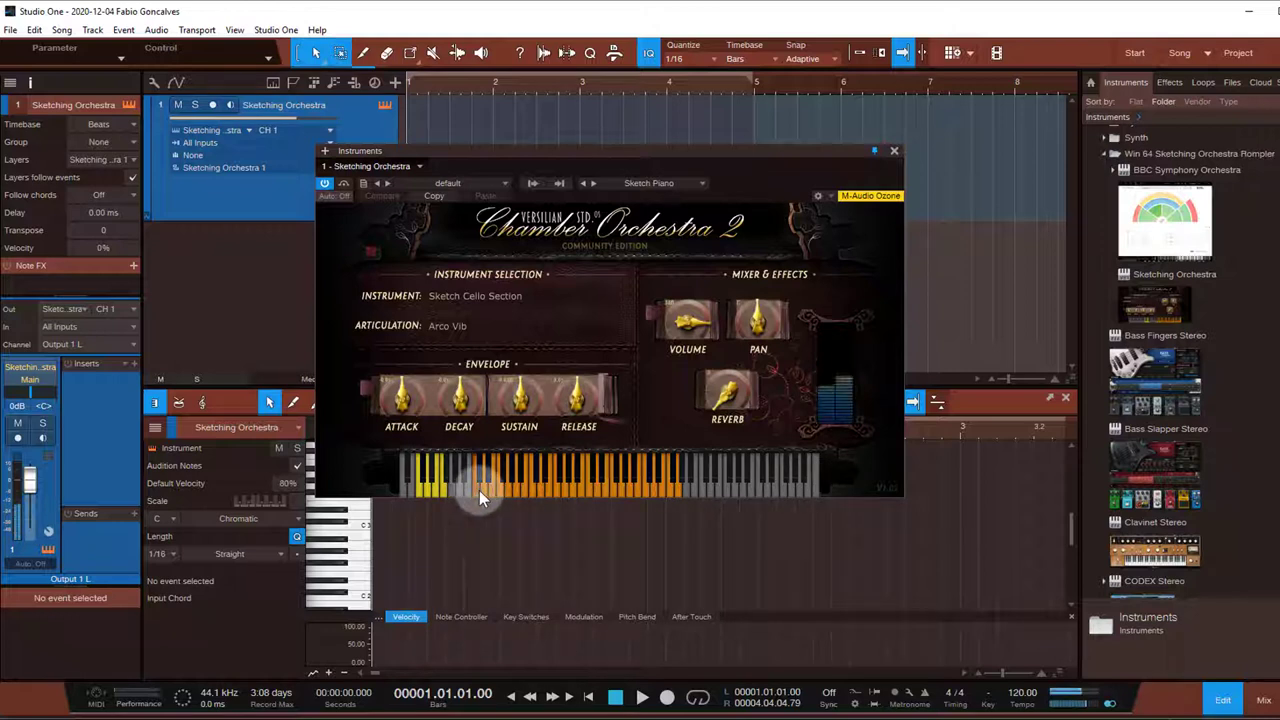
{"action": "mouse_move", "coordinate": [618, 505]}
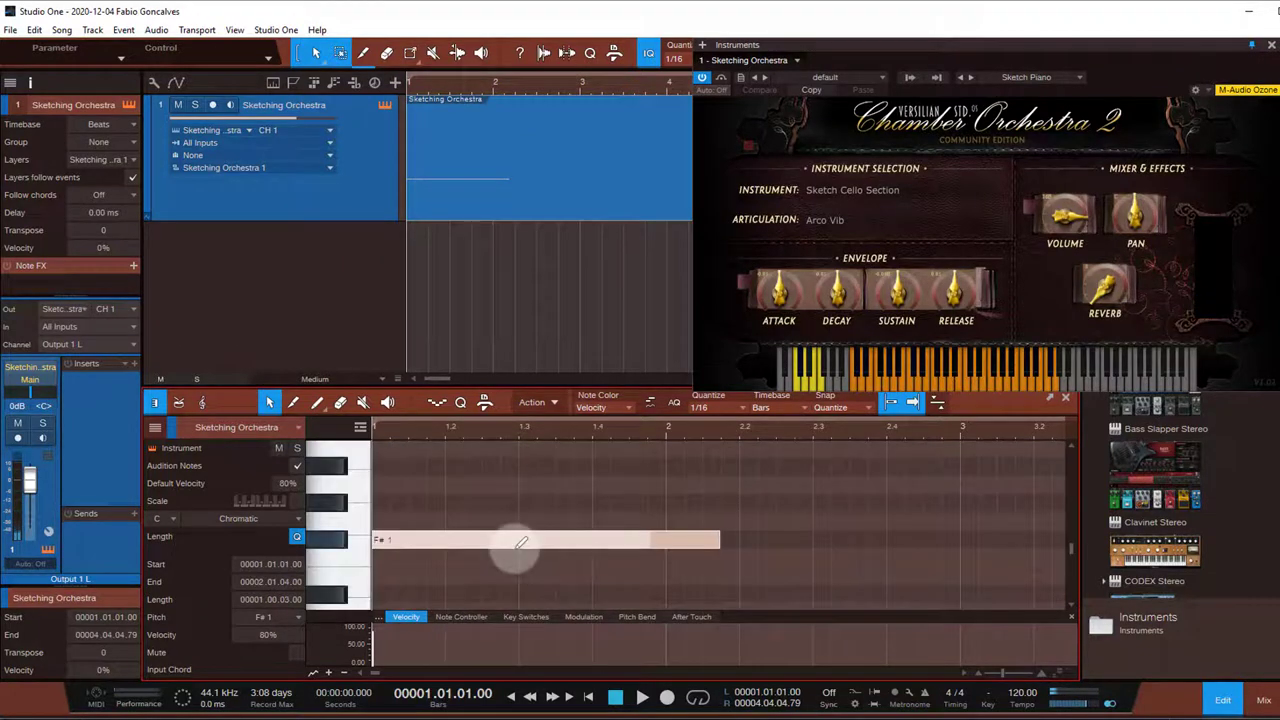
- Stretch the F#1 note on the Sketching Orchestra track to two bars long
{"action": "left_click_drag", "start_coordinate": [718, 540], "coordinate": [888, 540]}
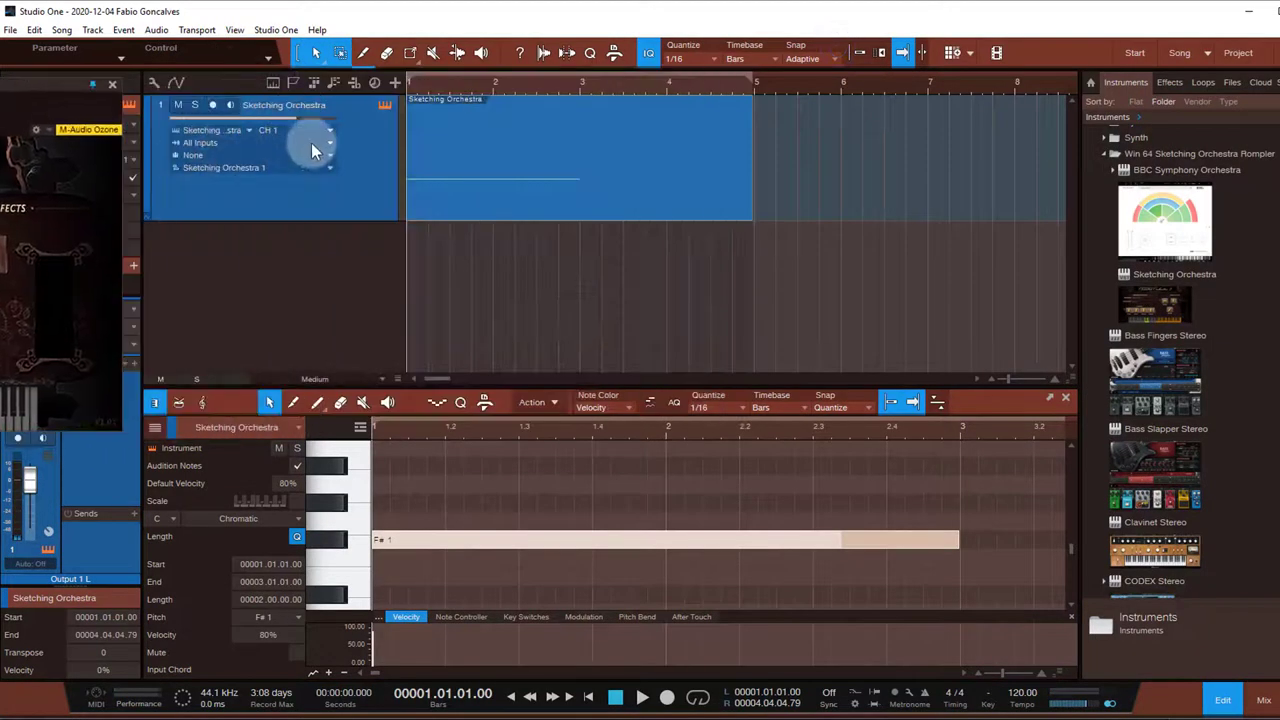
{"action": "mouse_move", "coordinate": [730, 195]}
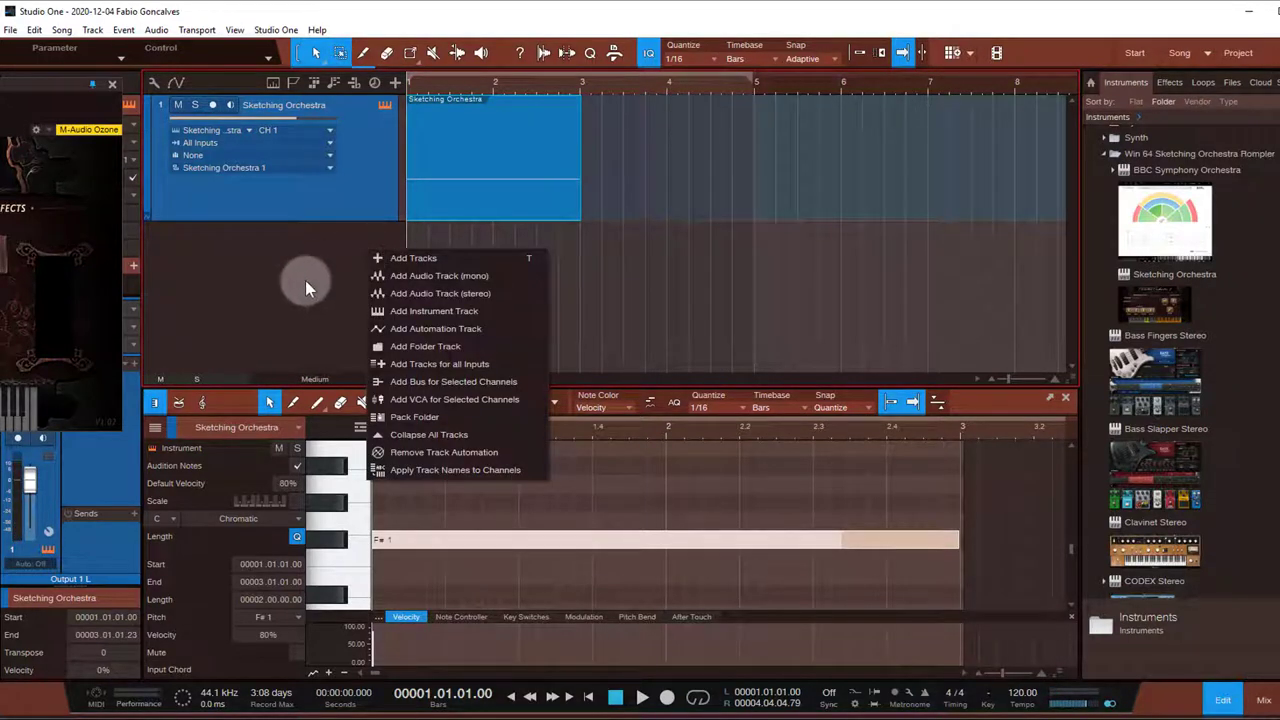
- Add a new audio track named CelloRec for recording the cello note
{"action": "left_click", "coordinate": [413, 258]}
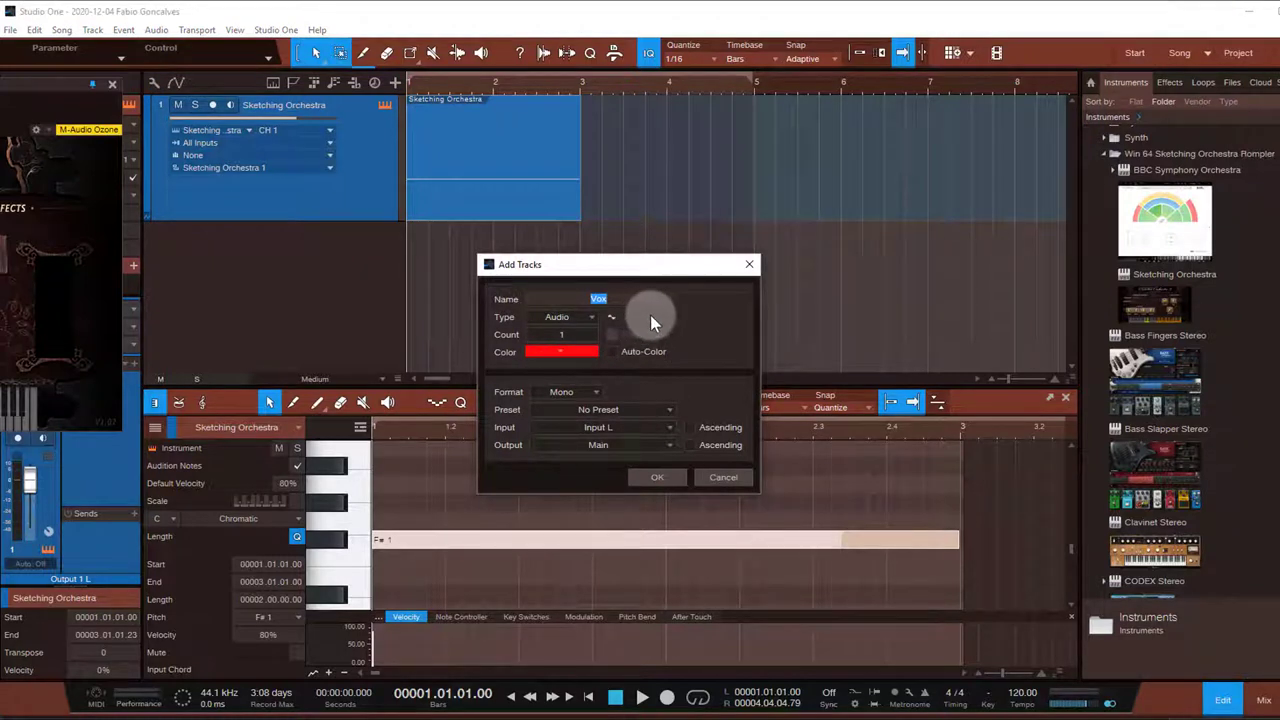
{"action": "type", "text": "Cello"}
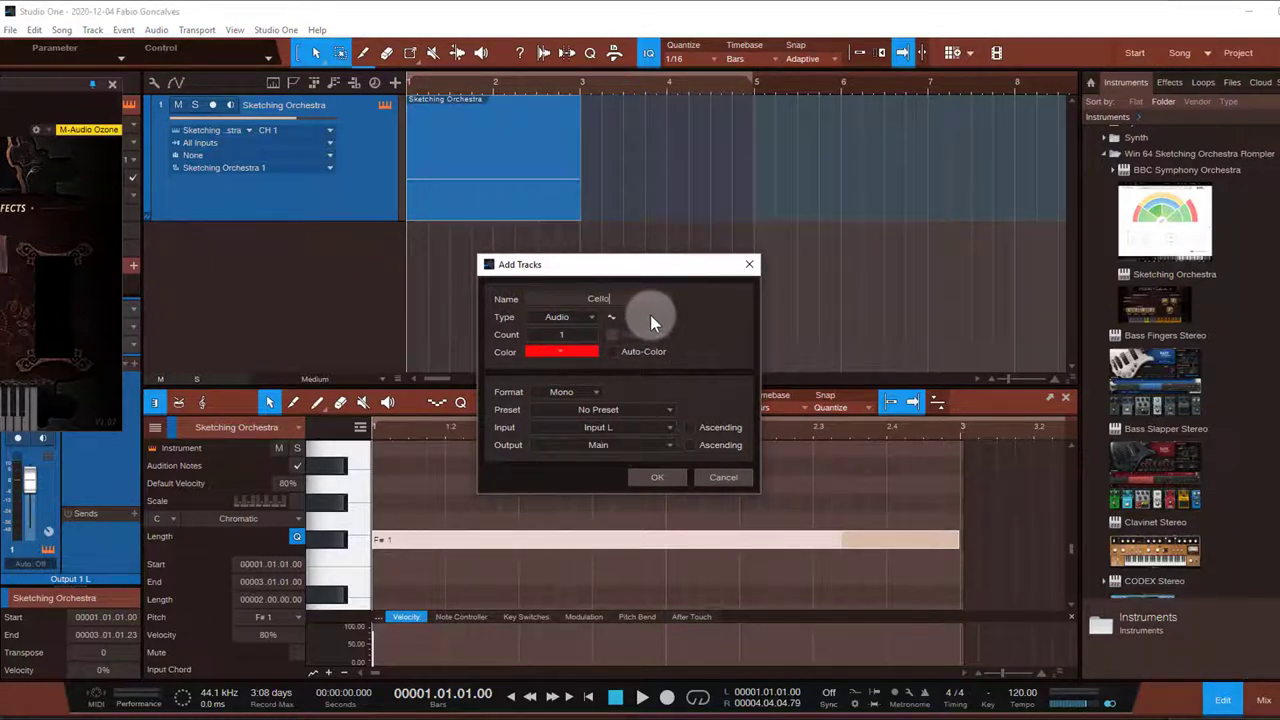
{"action": "type", "text": "Rec"}
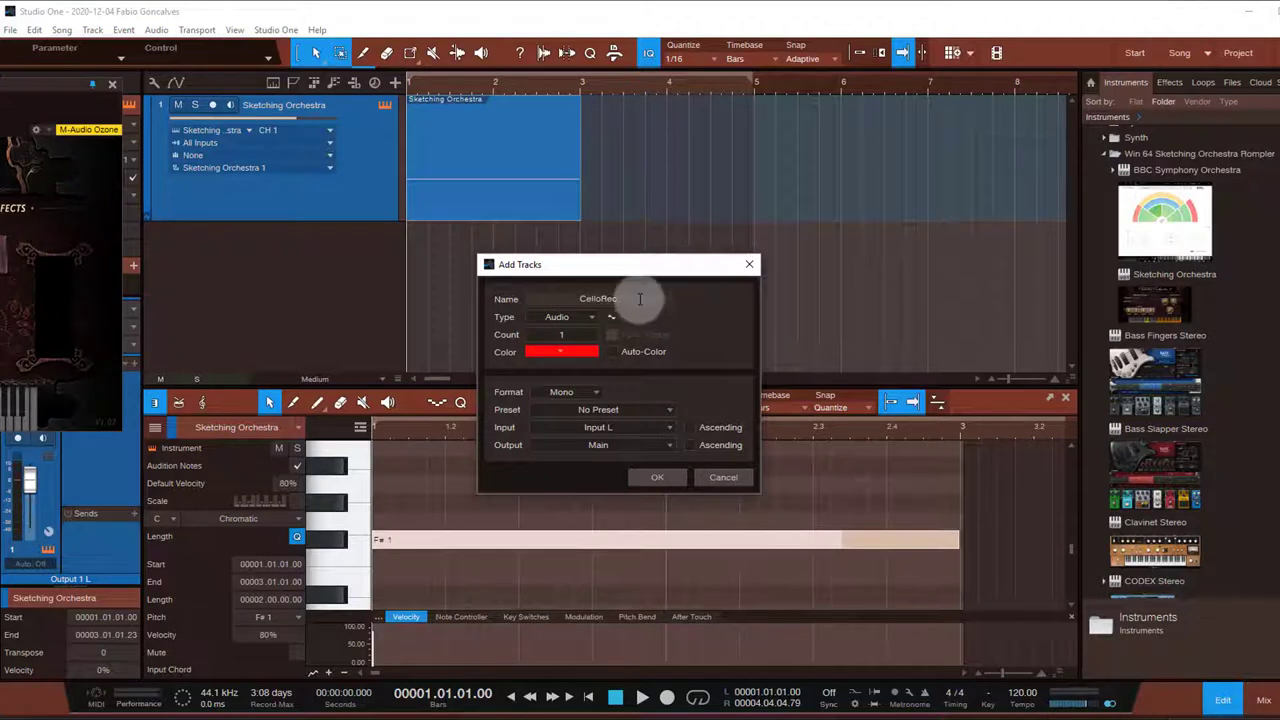
{"action": "left_click", "coordinate": [597, 391]}
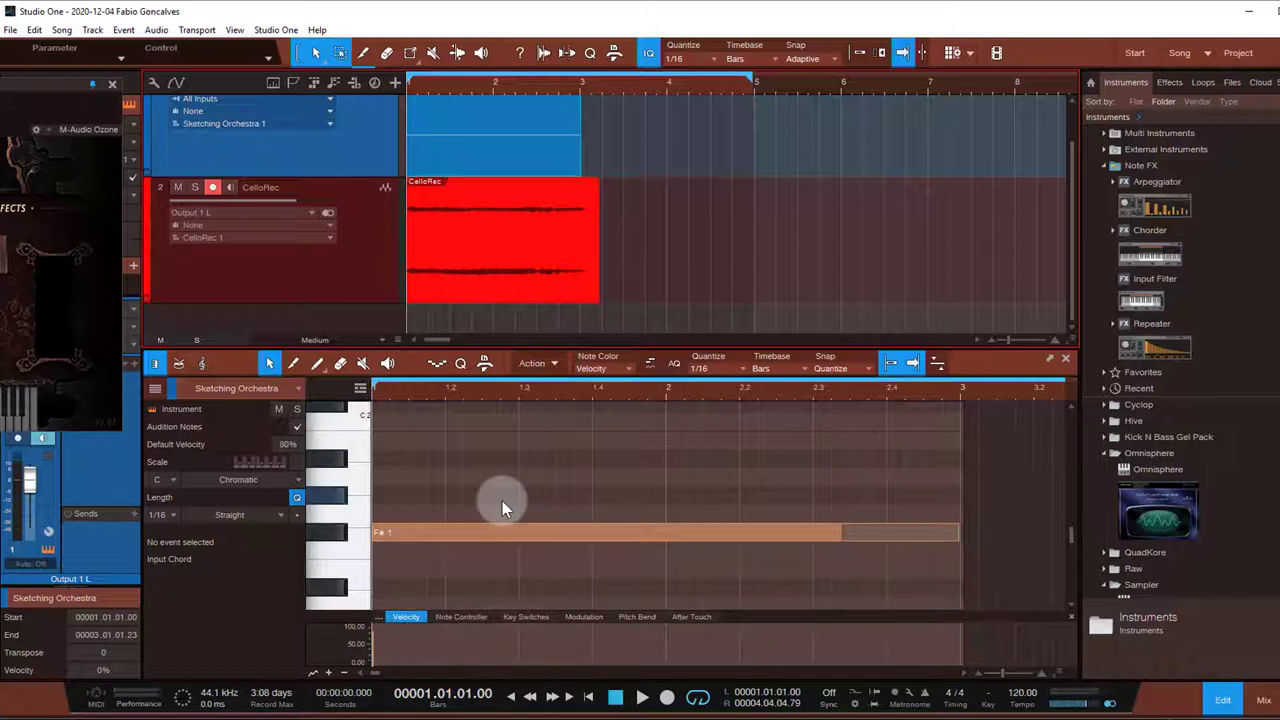
{"action": "mouse_move", "coordinate": [490, 320]}
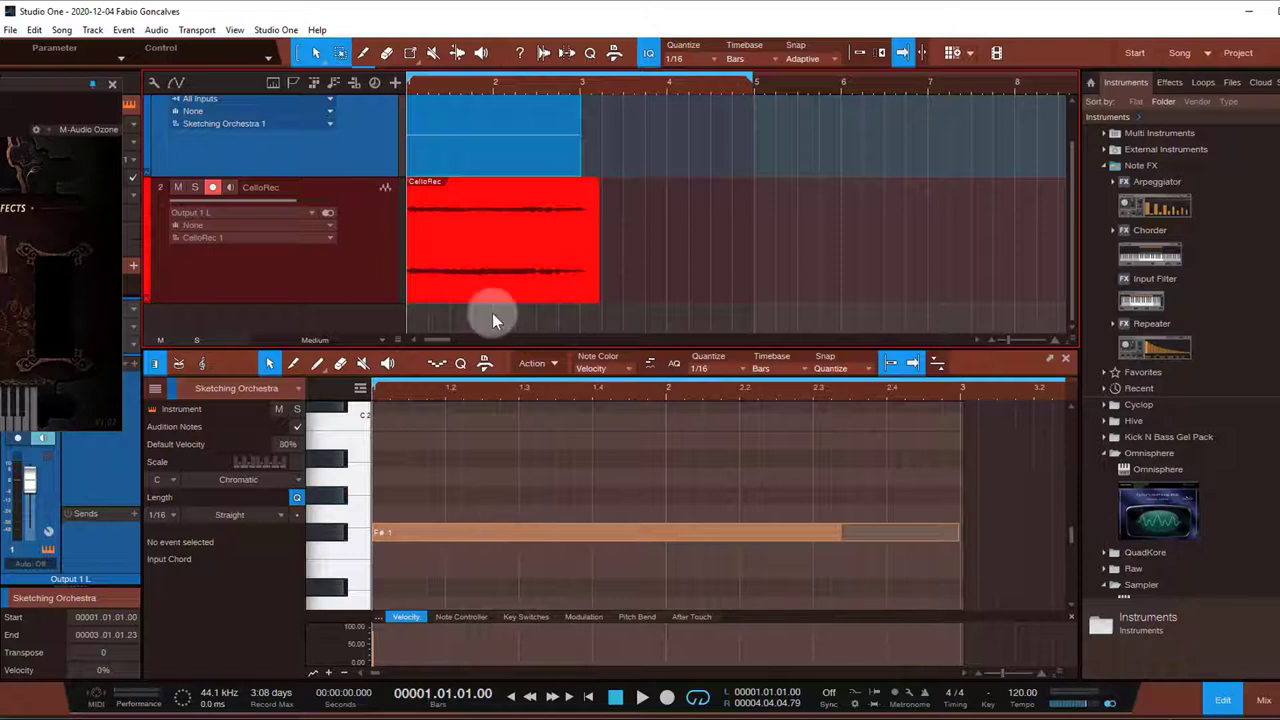
{"action": "mouse_move", "coordinate": [490, 285]}
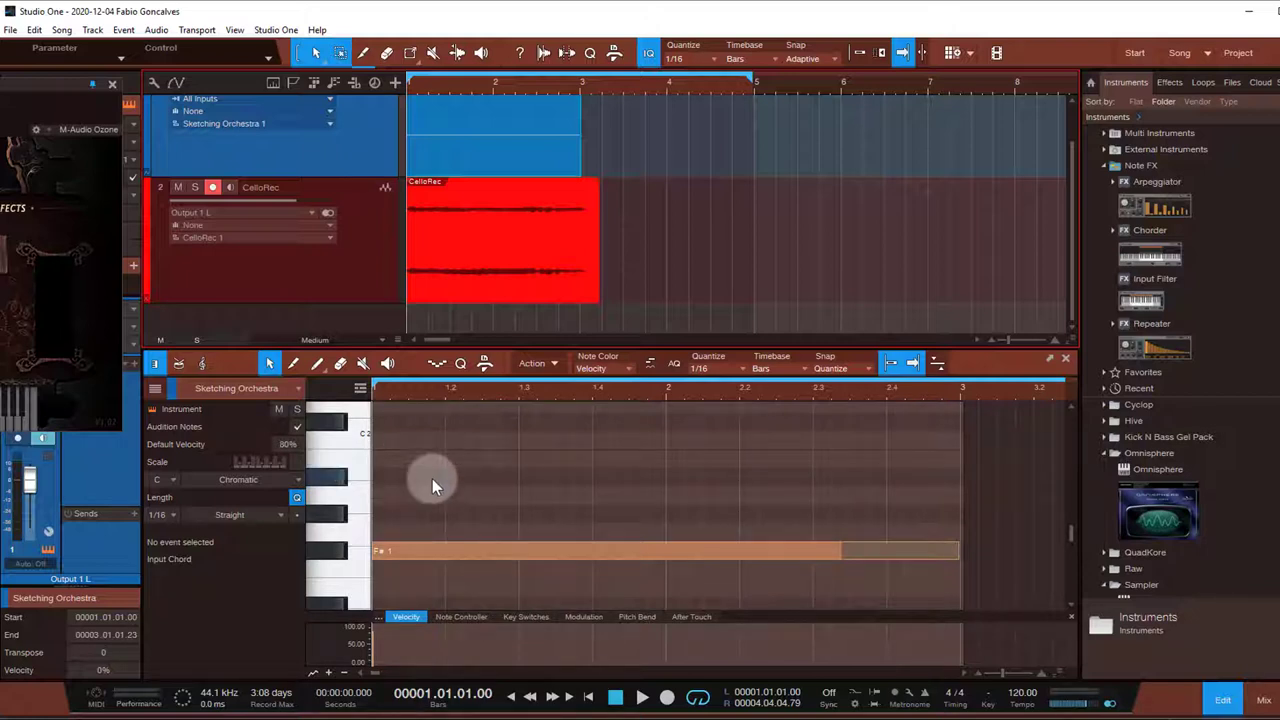
{"action": "mouse_move", "coordinate": [490, 283]}
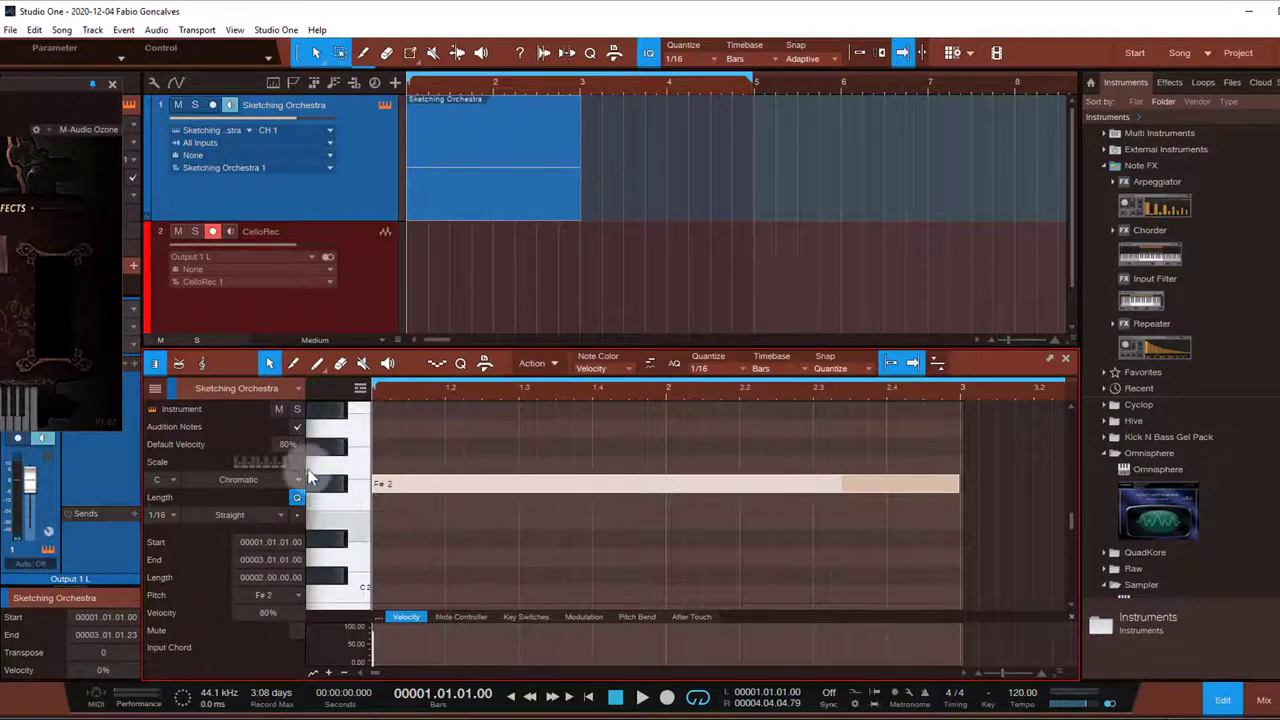
{"action": "mouse_move", "coordinate": [458, 203]}
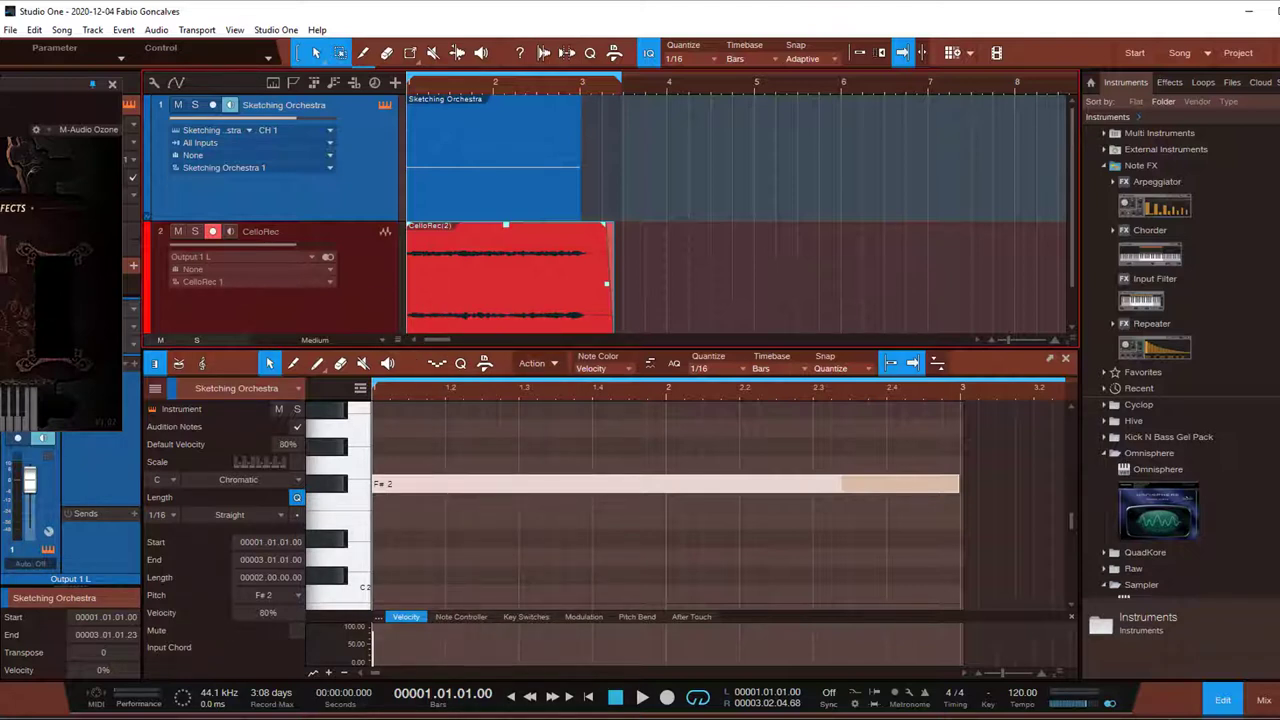
{"action": "mouse_move", "coordinate": [607, 441]}
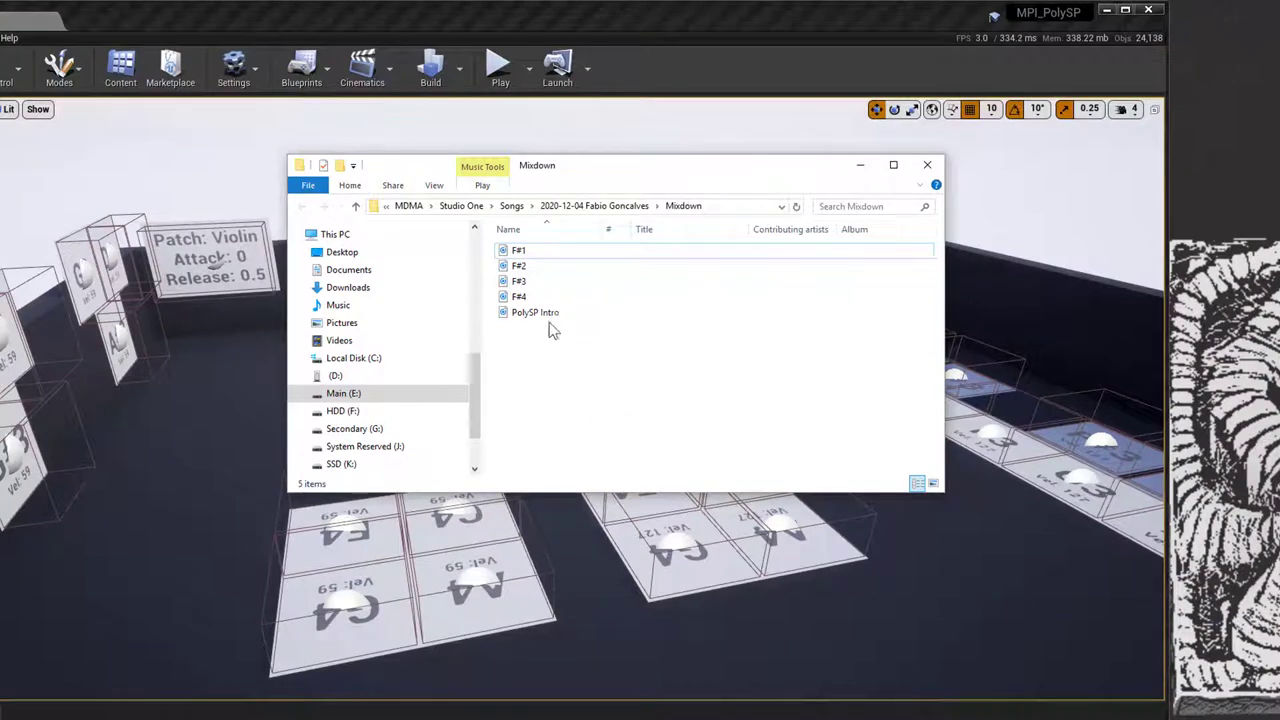
- Select the F#1 sample in the Mixdown folder of recorded cello samples
{"action": "left_click", "coordinate": [518, 250]}
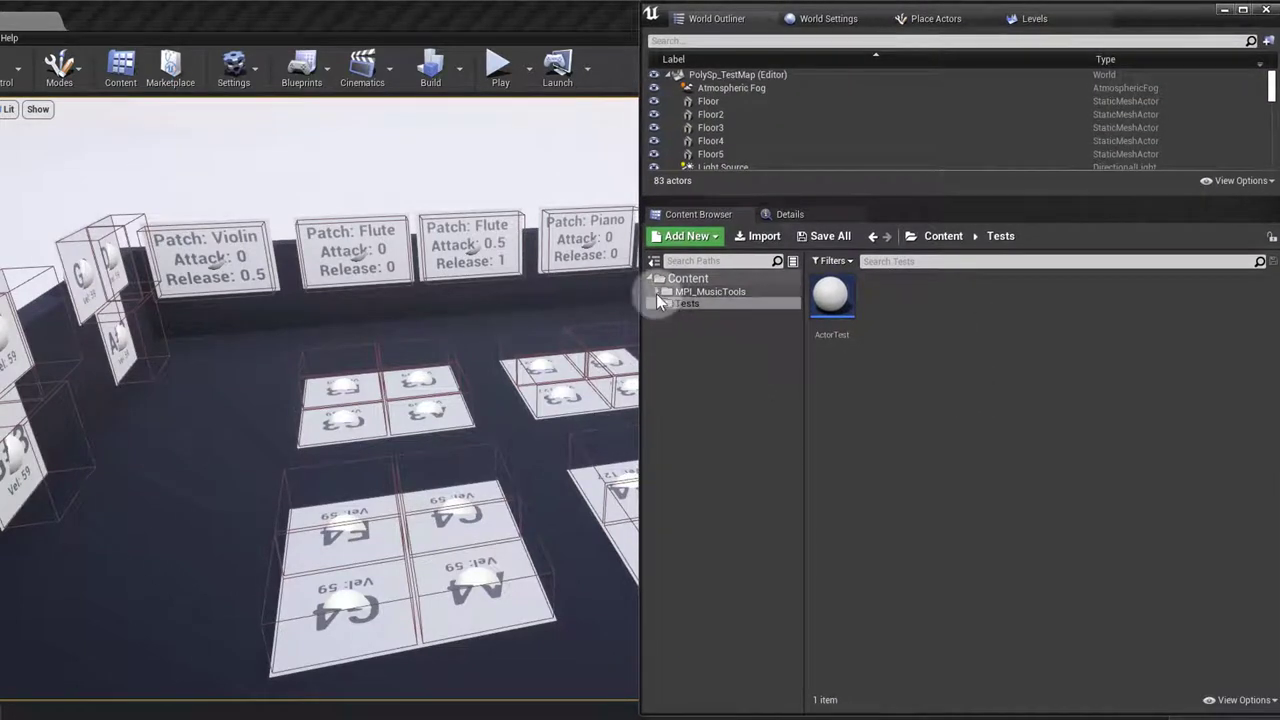
- Create a Cello folder in Patches beside Flute, Piano and Violin, then open PolySP_Patches
{"action": "left_click", "coordinate": [665, 303]}
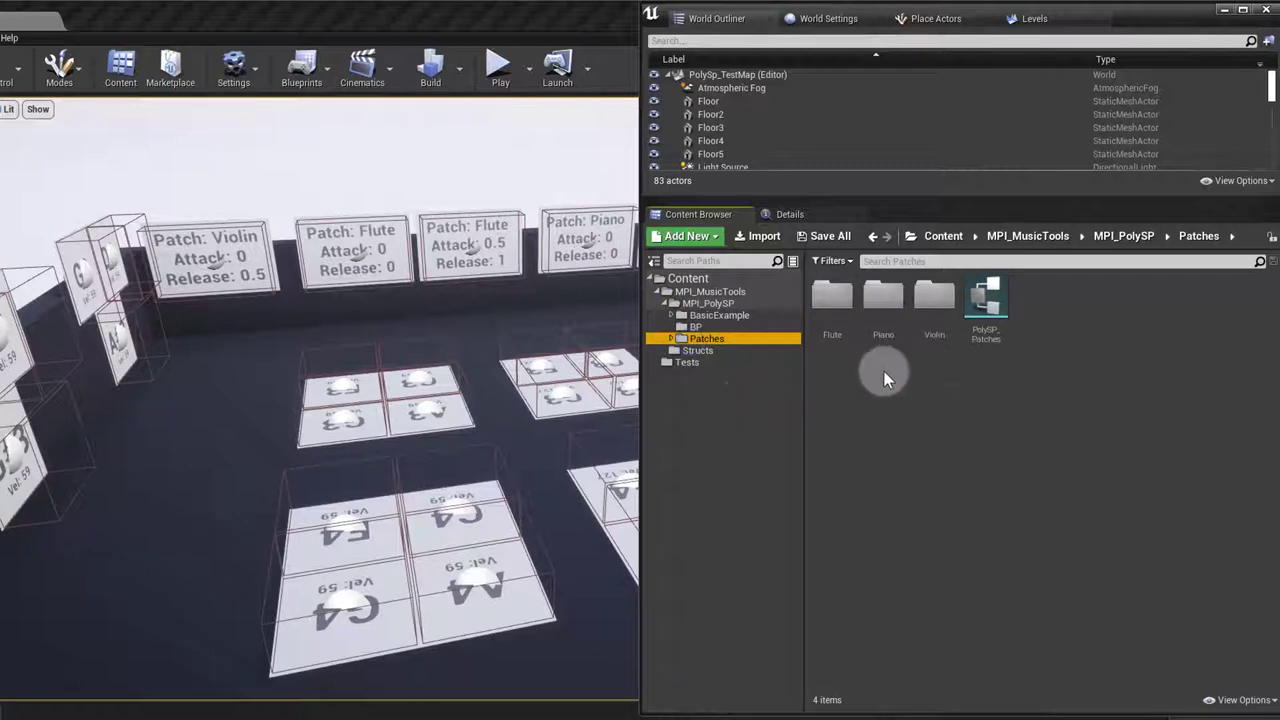
{"action": "left_click", "coordinate": [686, 236]}
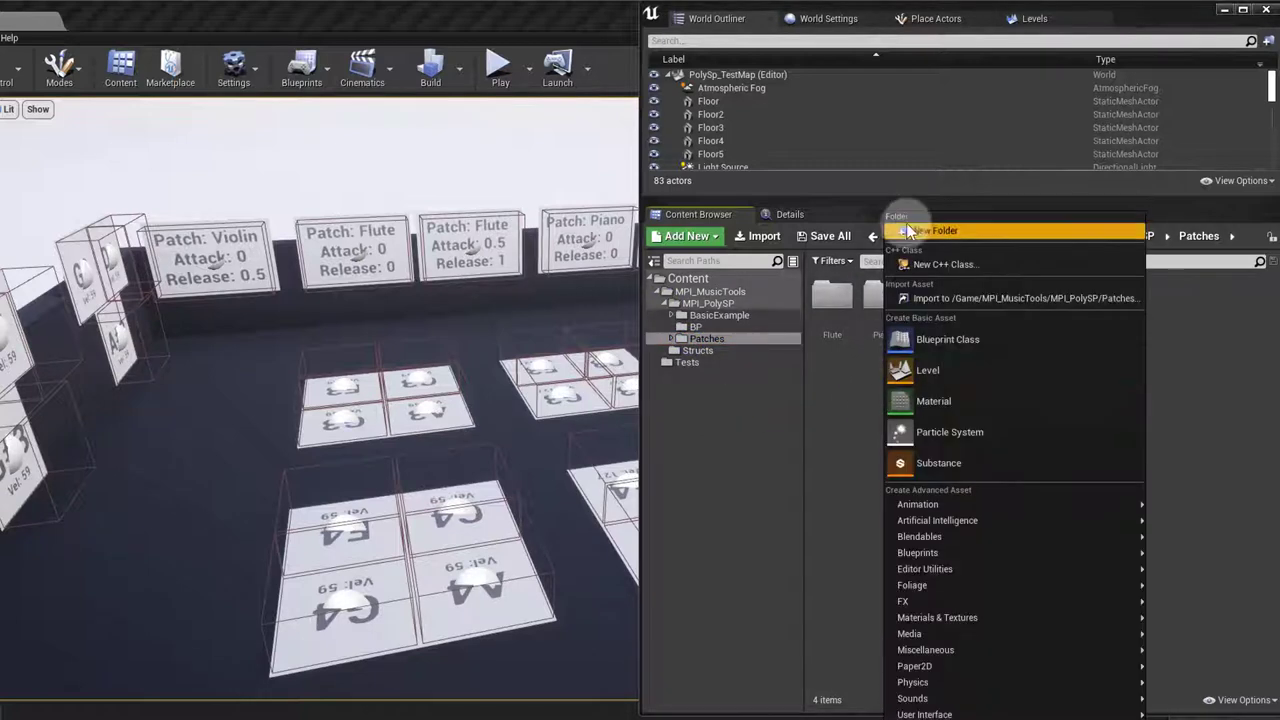
{"action": "left_click", "coordinate": [932, 230]}
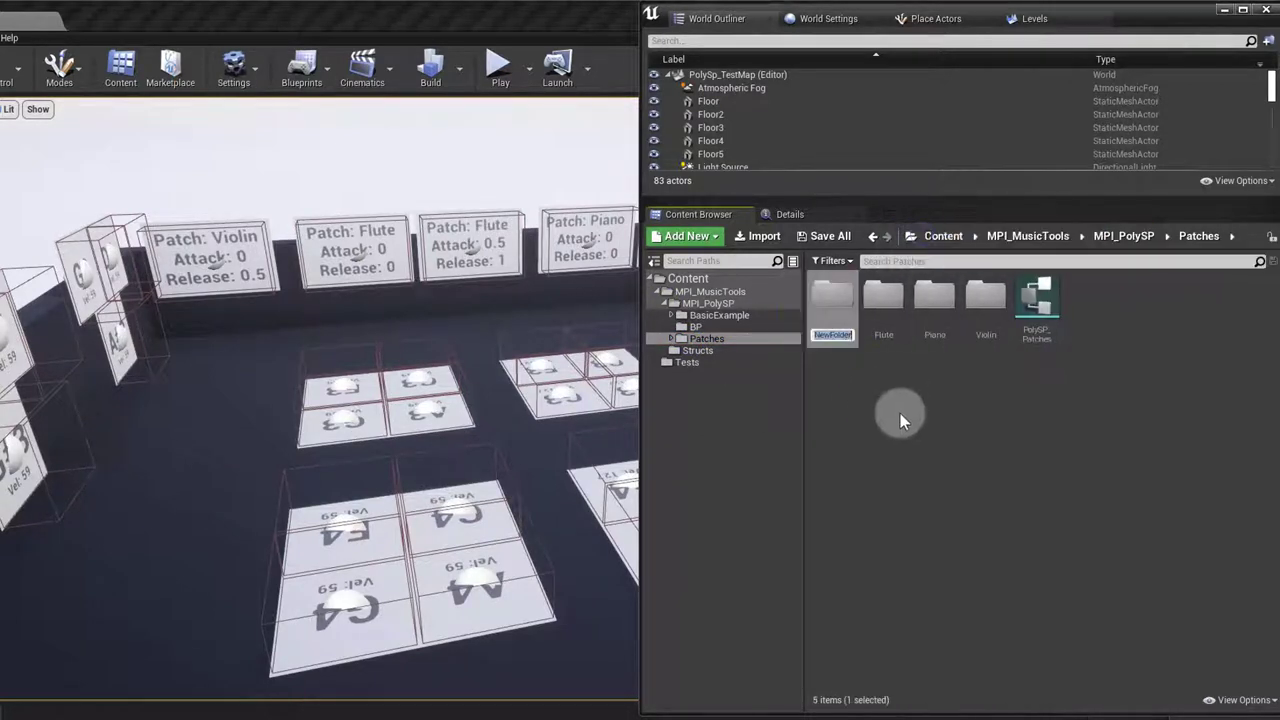
{"action": "type", "text": "Cel"}
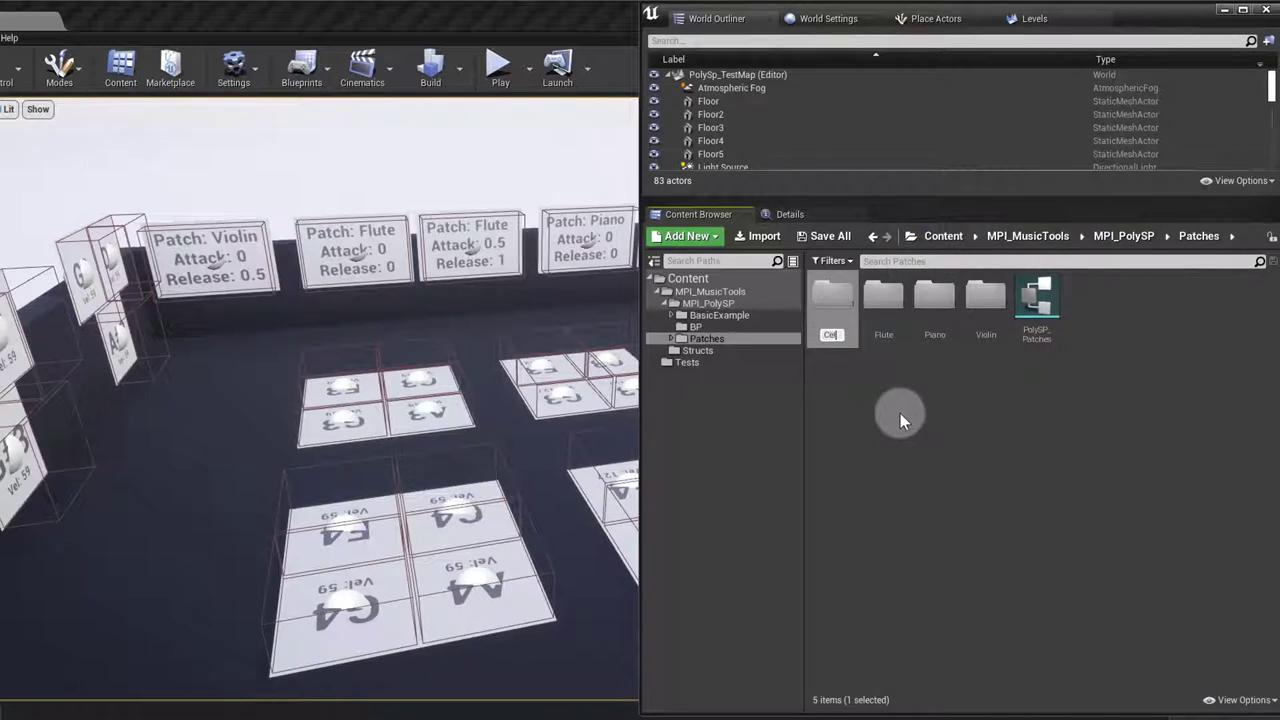
{"action": "left_click", "coordinate": [832, 300]}
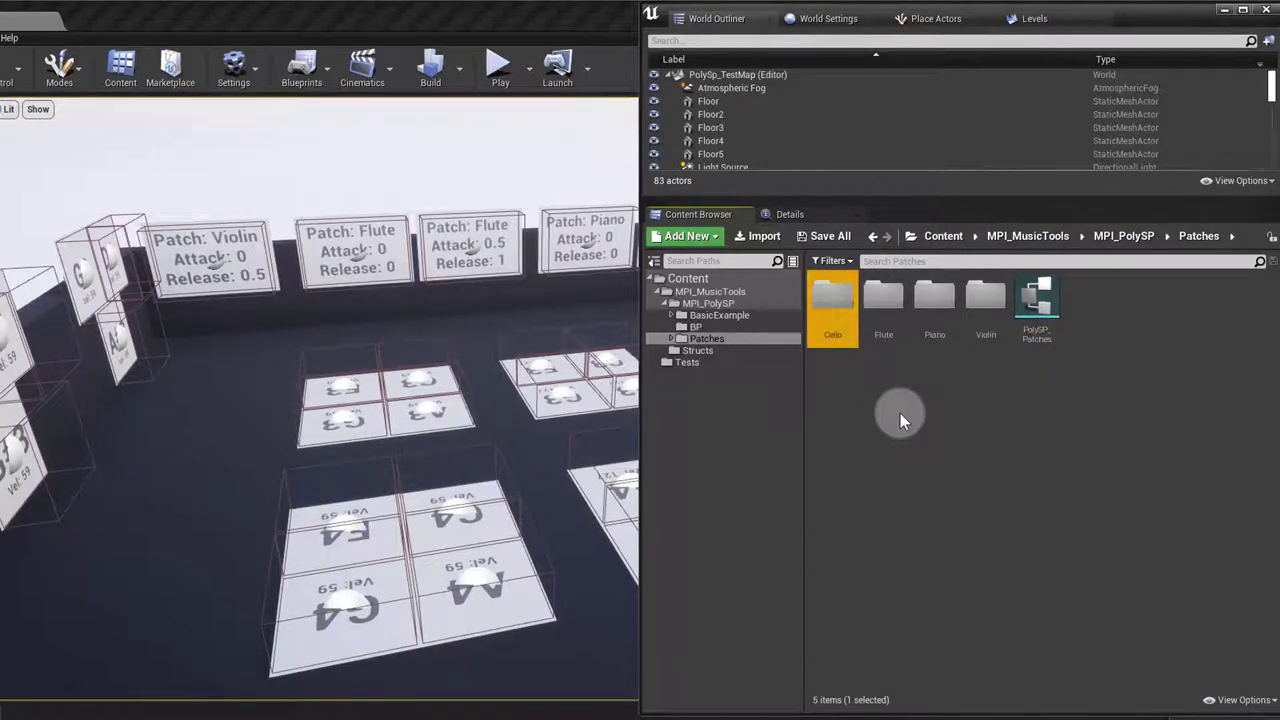
{"action": "double_click", "coordinate": [832, 300]}
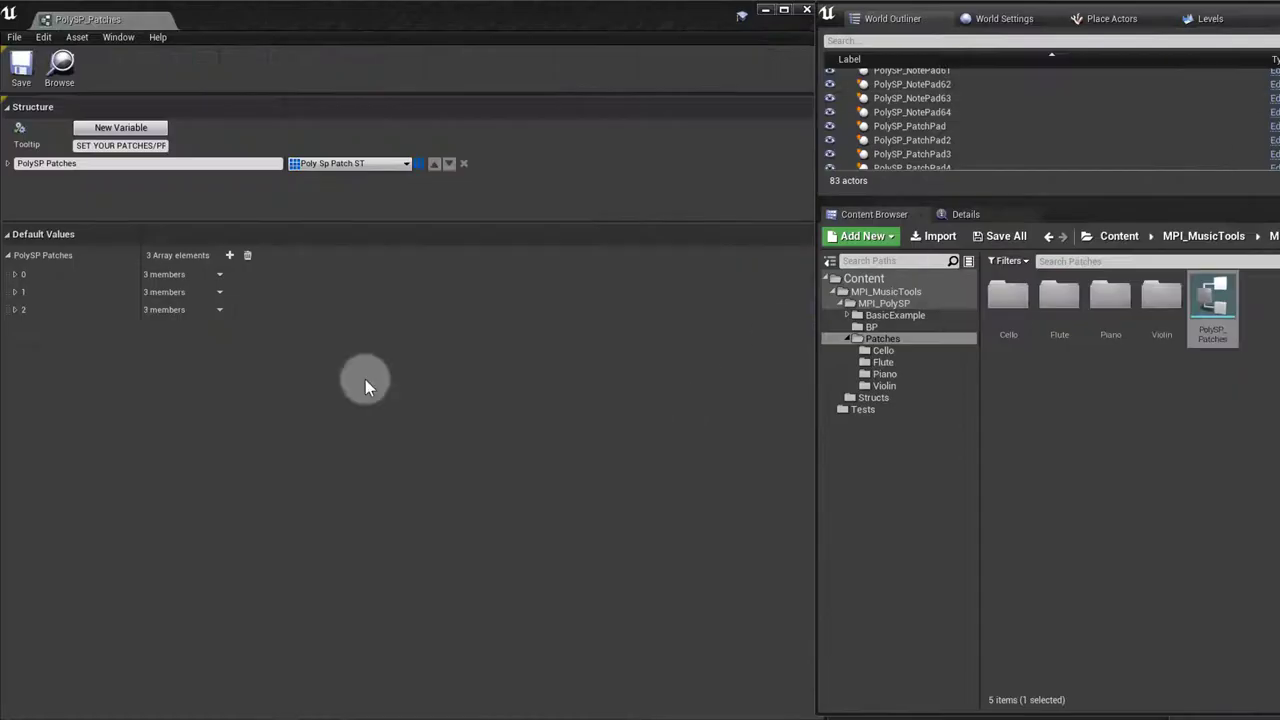
{"action": "mouse_move", "coordinate": [613, 448]}
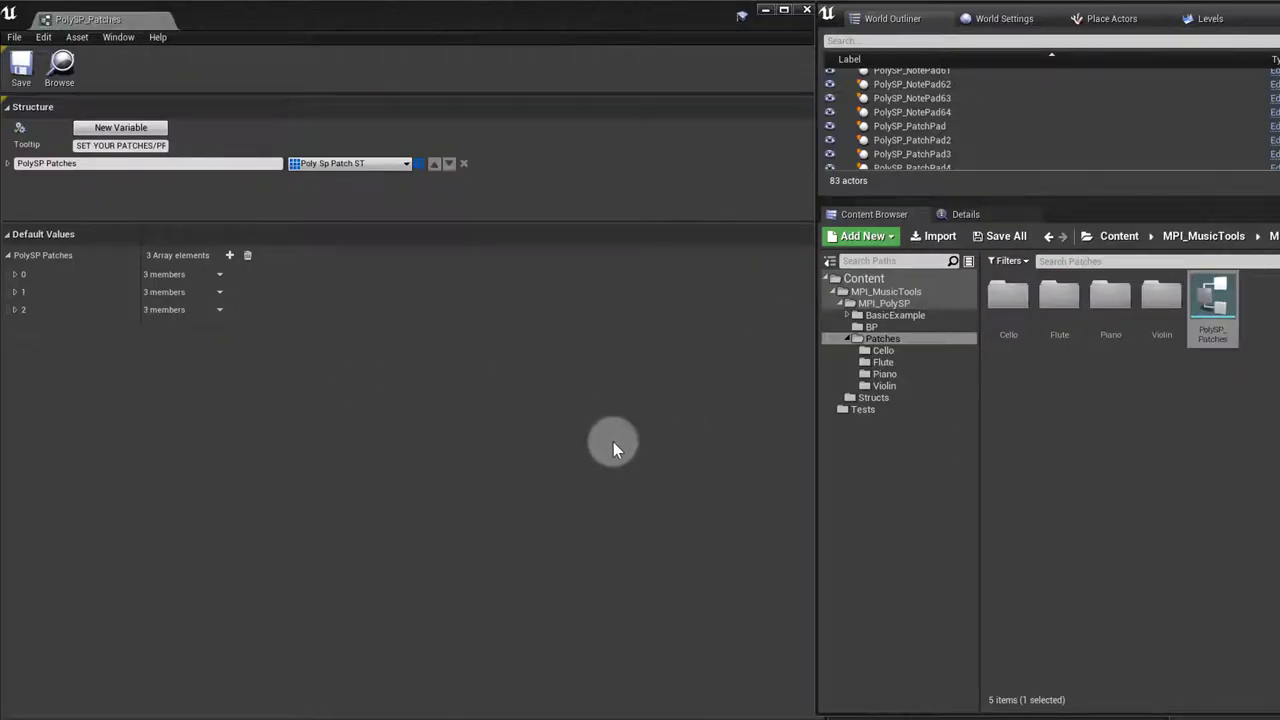
- Add patch entry 3 named Cello to PolySP Patches with one empty sample slot
{"action": "left_click", "coordinate": [882, 338]}
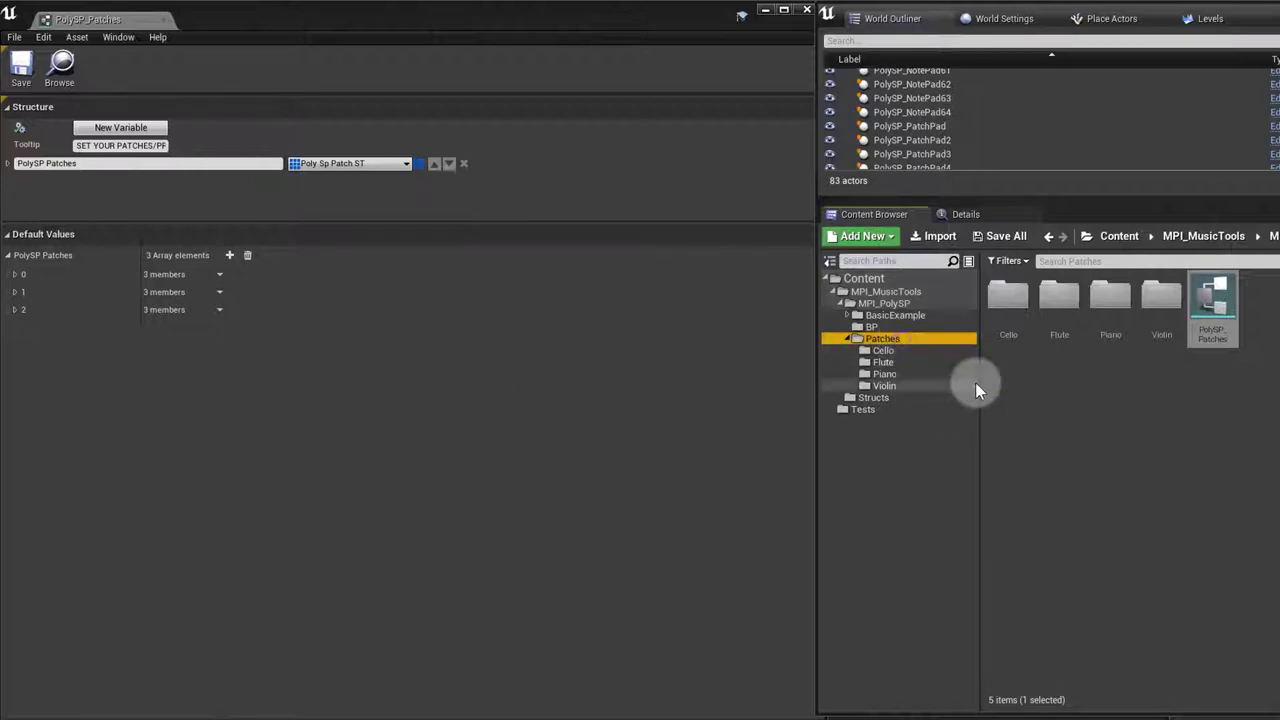
{"action": "mouse_move", "coordinate": [1193, 360]}
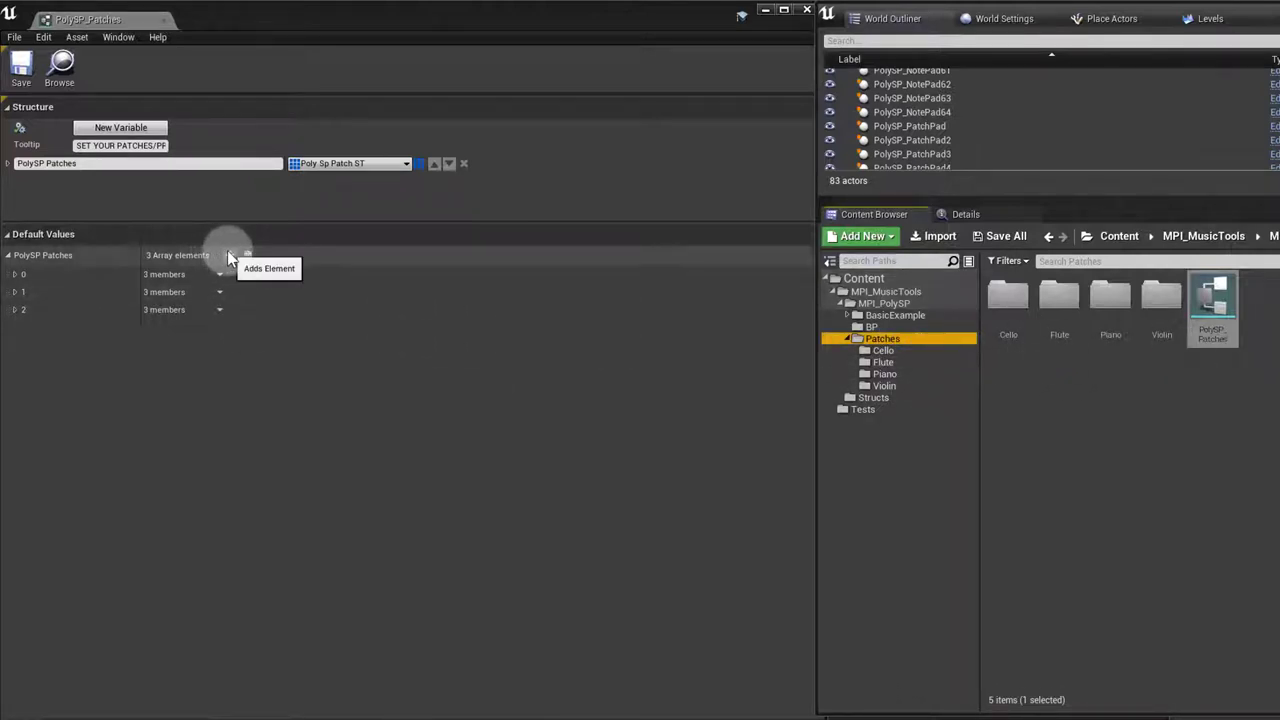
{"action": "left_click", "coordinate": [231, 255]}
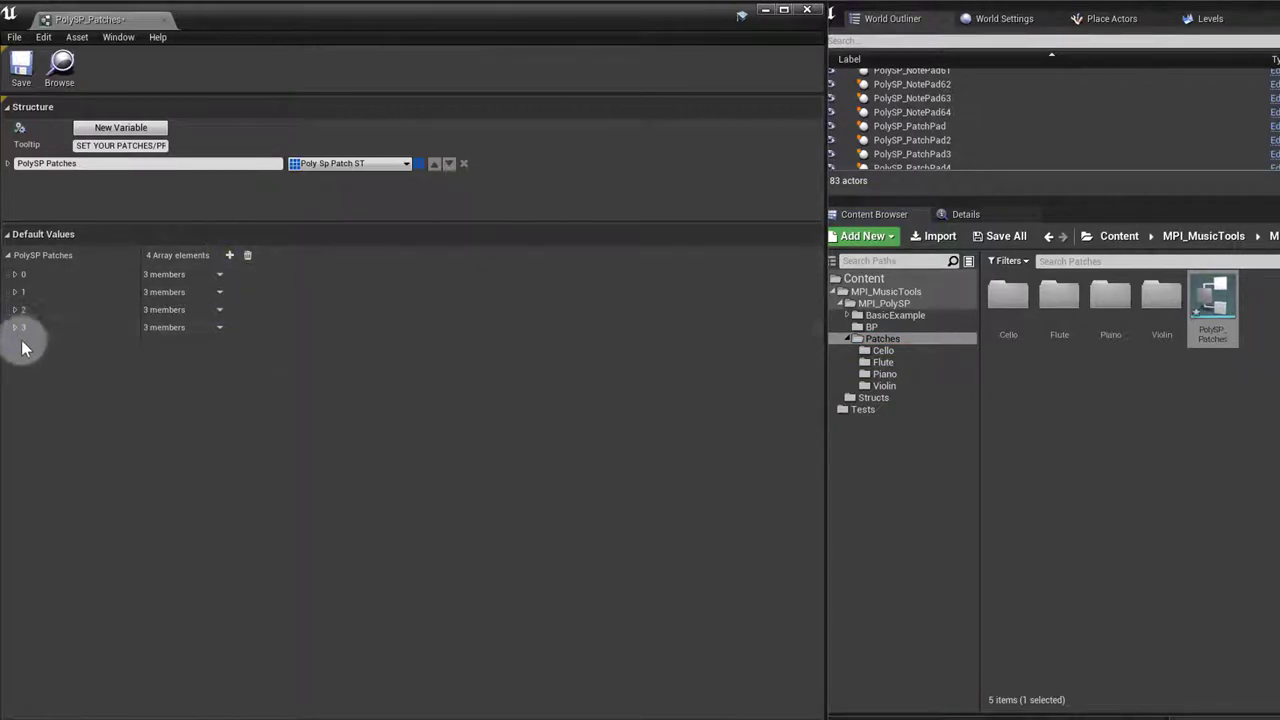
{"action": "left_click", "coordinate": [15, 327]}
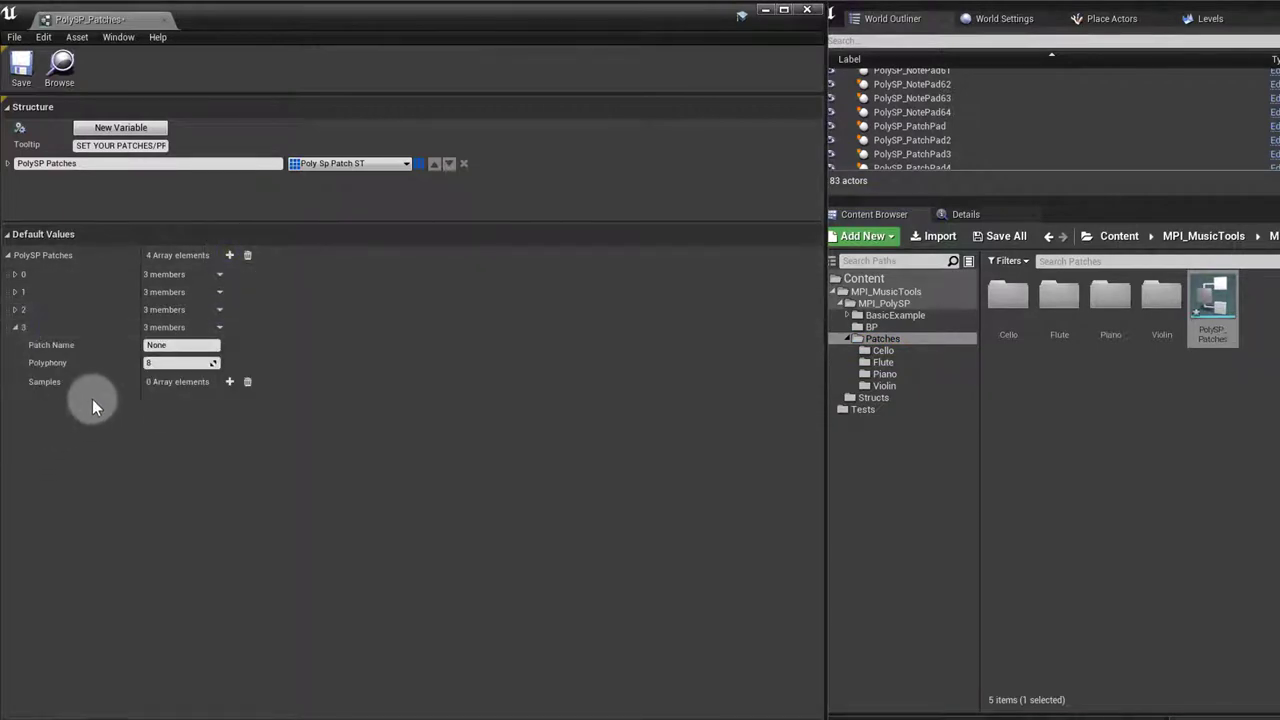
{"action": "left_click", "coordinate": [180, 344]}
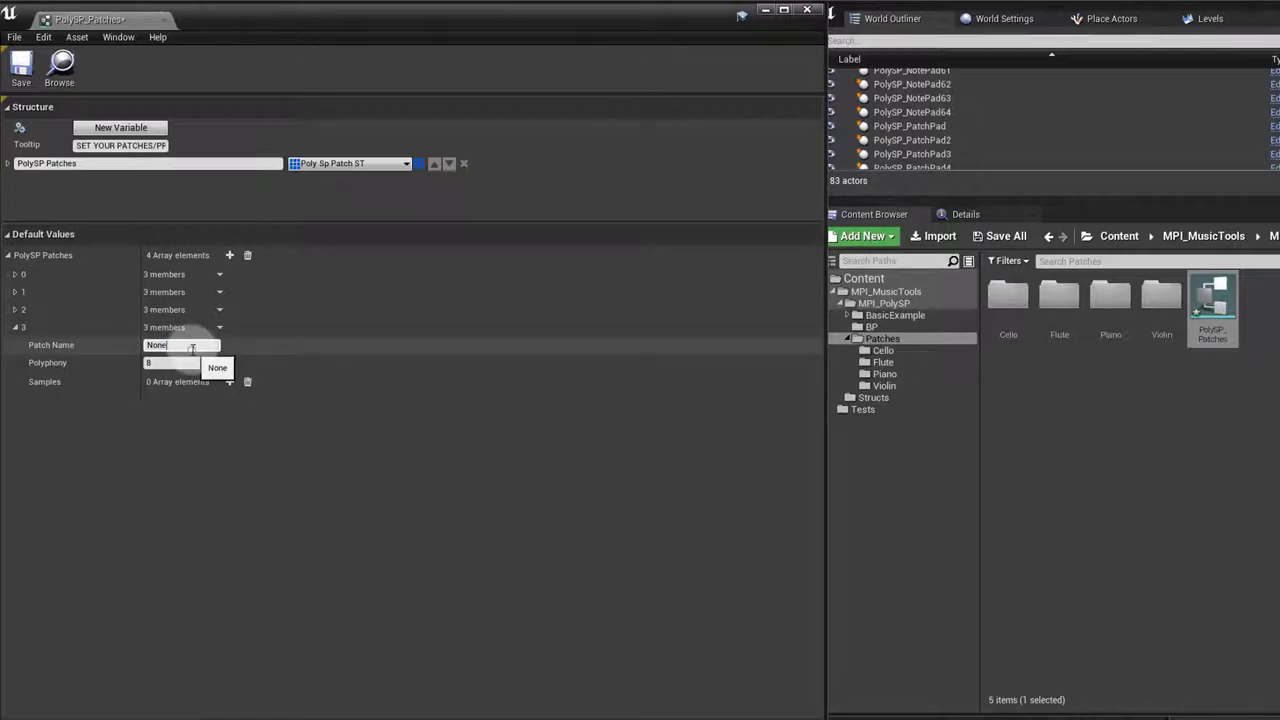
{"action": "type", "text": "cELLI"}
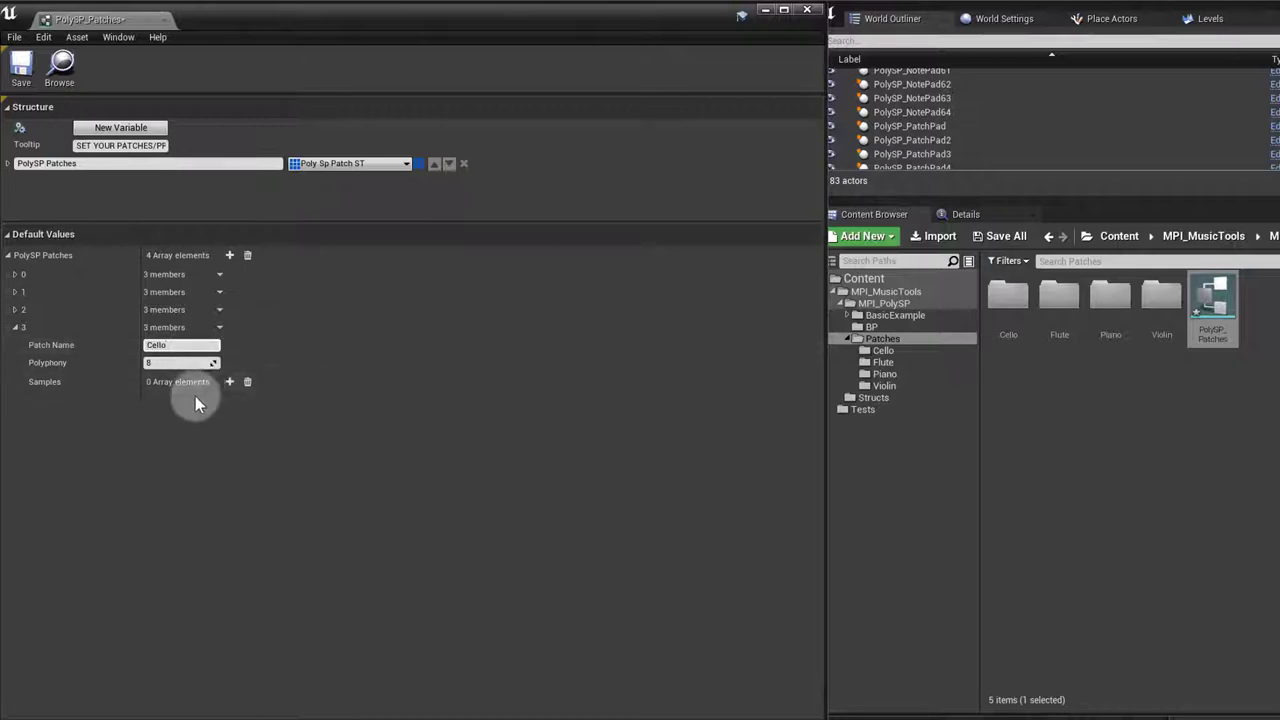
{"action": "left_click", "coordinate": [229, 381]}
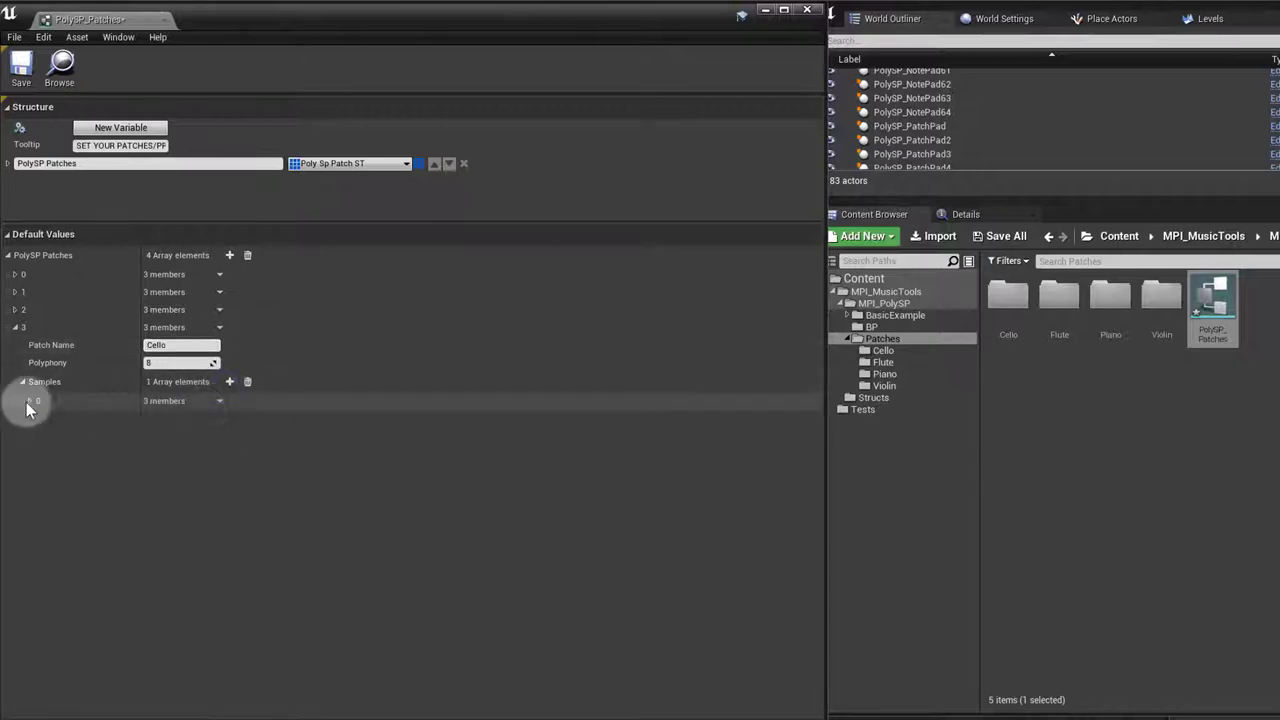
- Assign the F_1 sound from the Cello folder to sample 0
{"action": "left_click", "coordinate": [25, 401]}
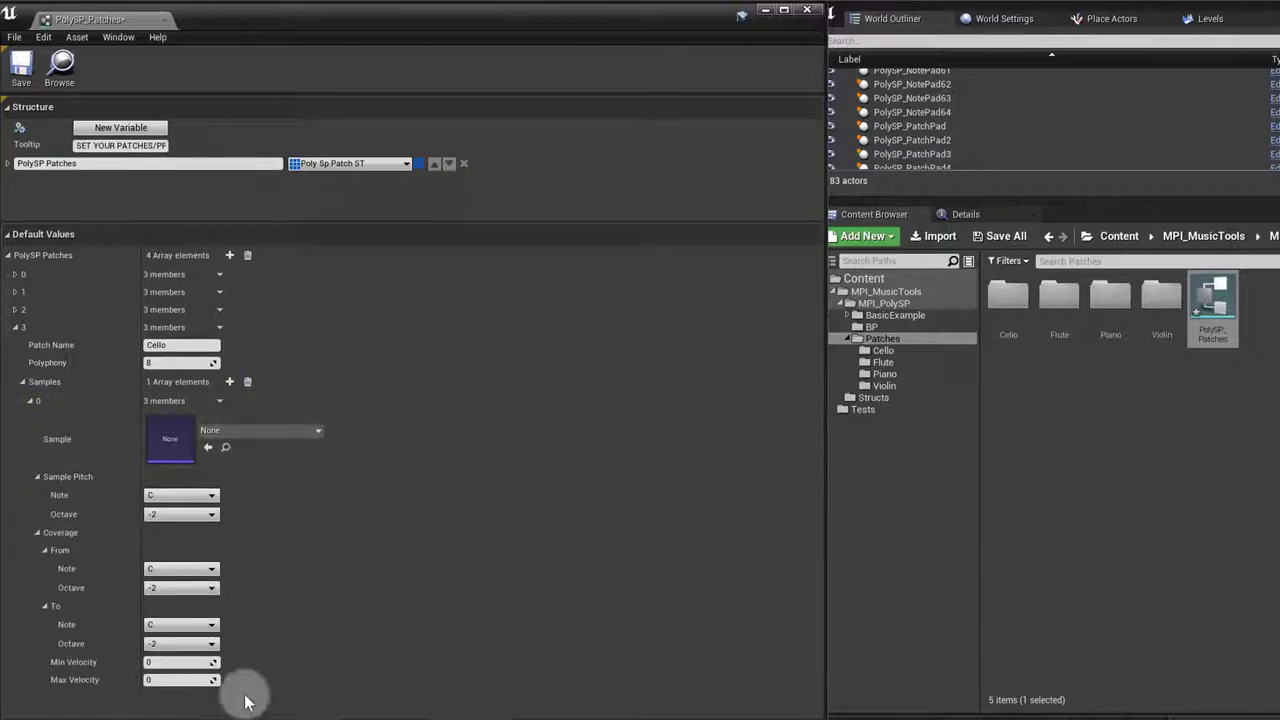
{"action": "double_click", "coordinate": [882, 350]}
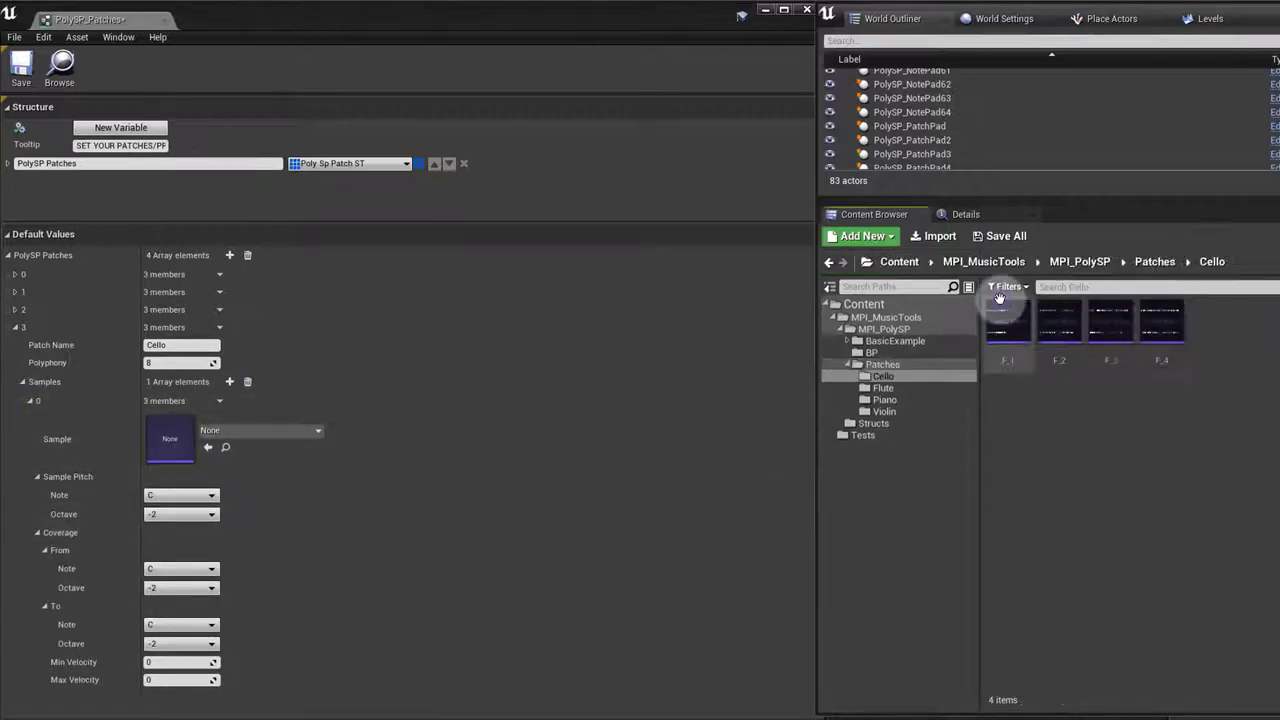
{"action": "left_click", "coordinate": [1007, 320]}
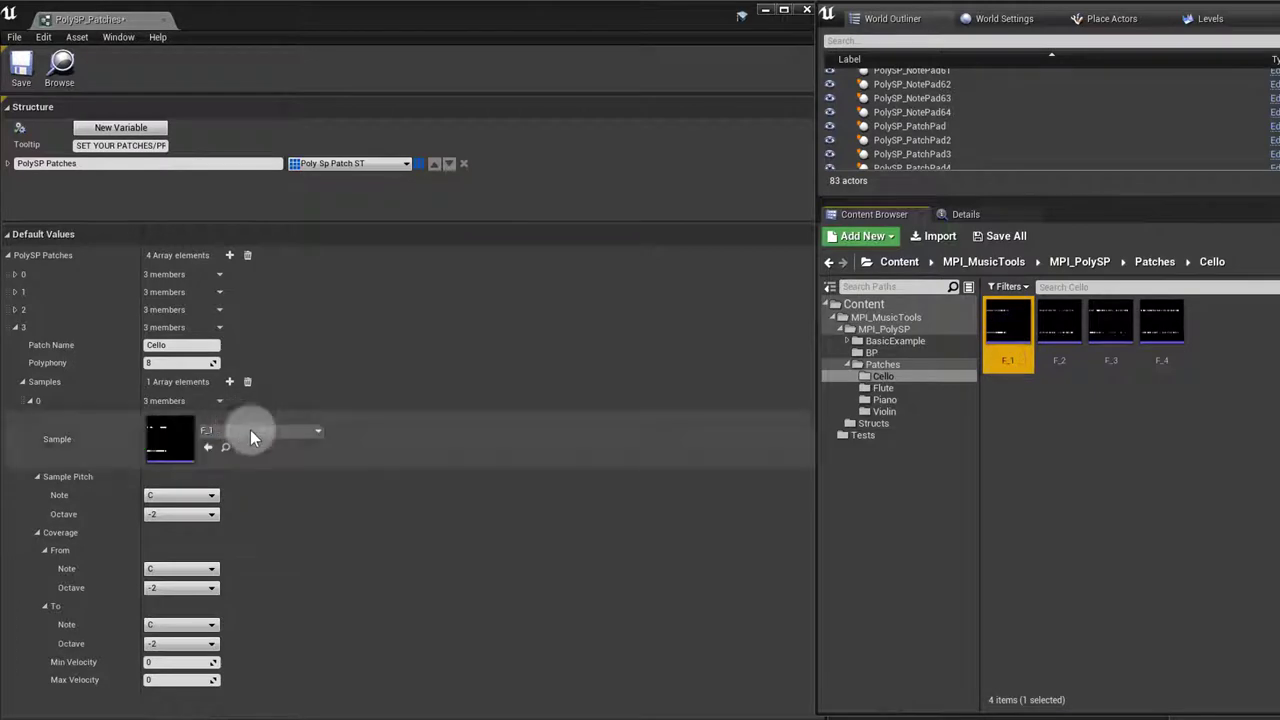
- Set sample 0's pitch to F# octave 1 and its coverage to start at C1
{"action": "left_click", "coordinate": [211, 495]}
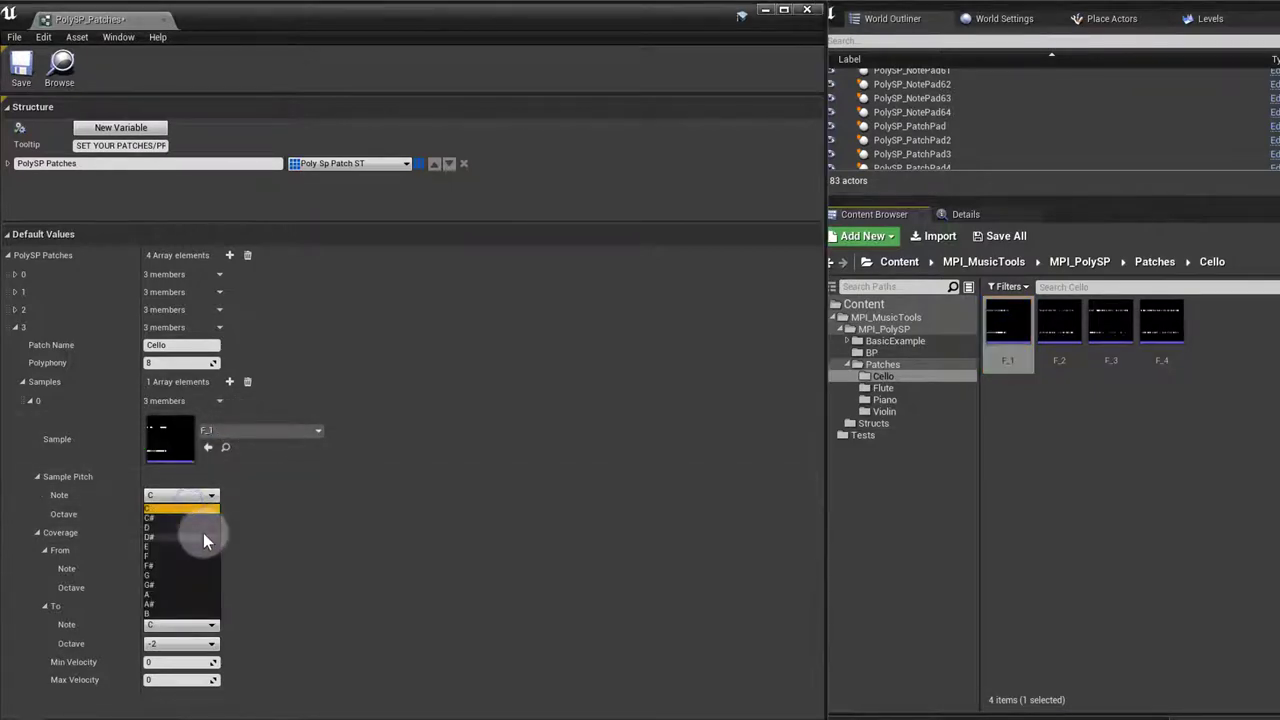
{"action": "left_click", "coordinate": [180, 510]}
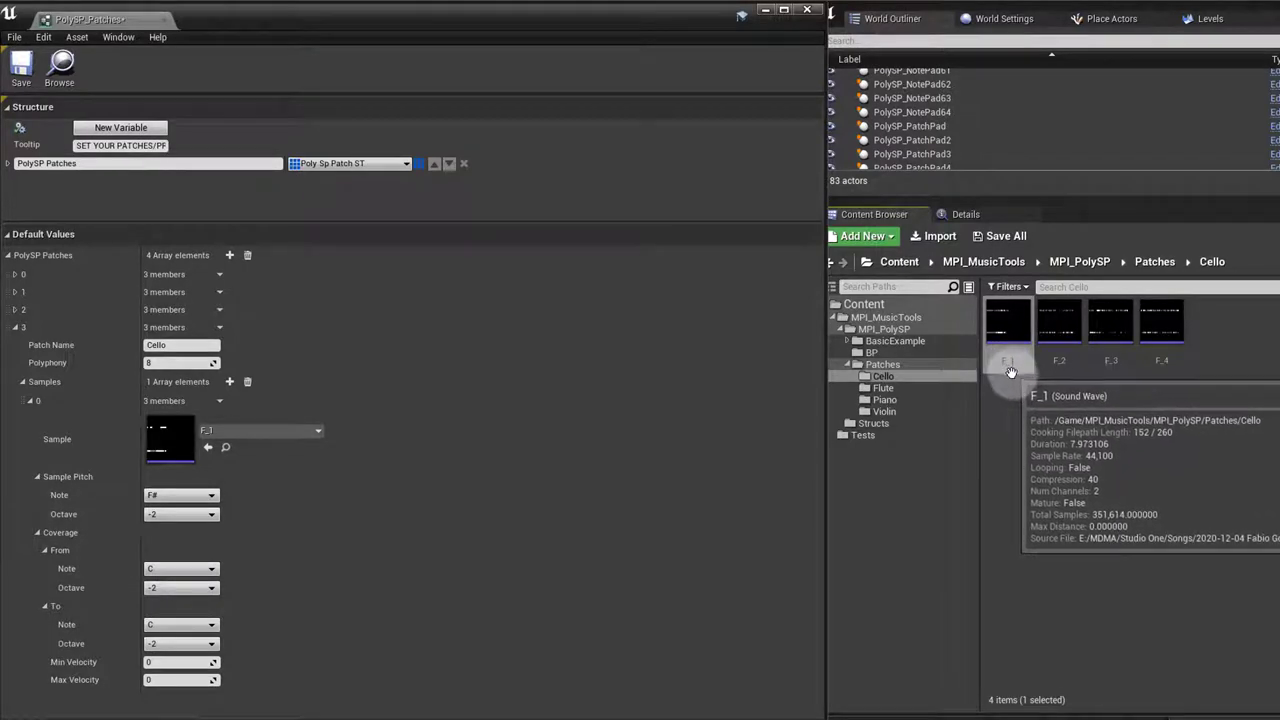
{"action": "left_click", "coordinate": [210, 514]}
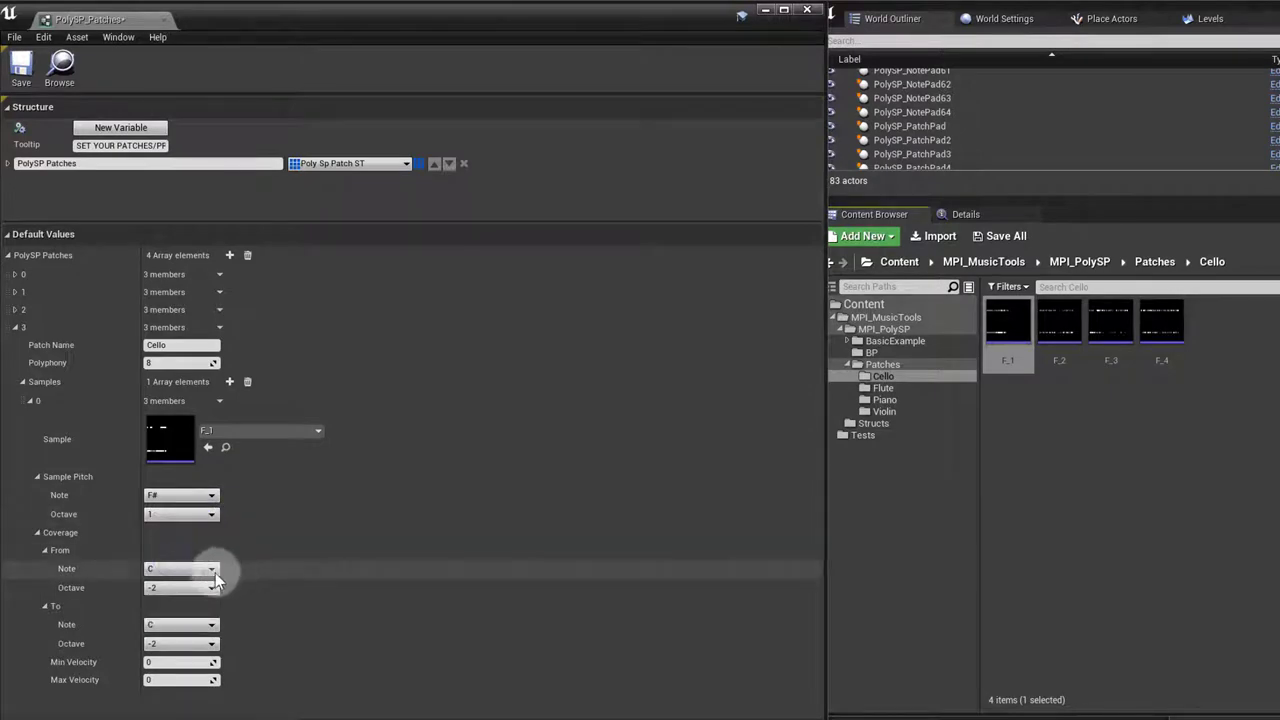
{"action": "left_click", "coordinate": [181, 587]}
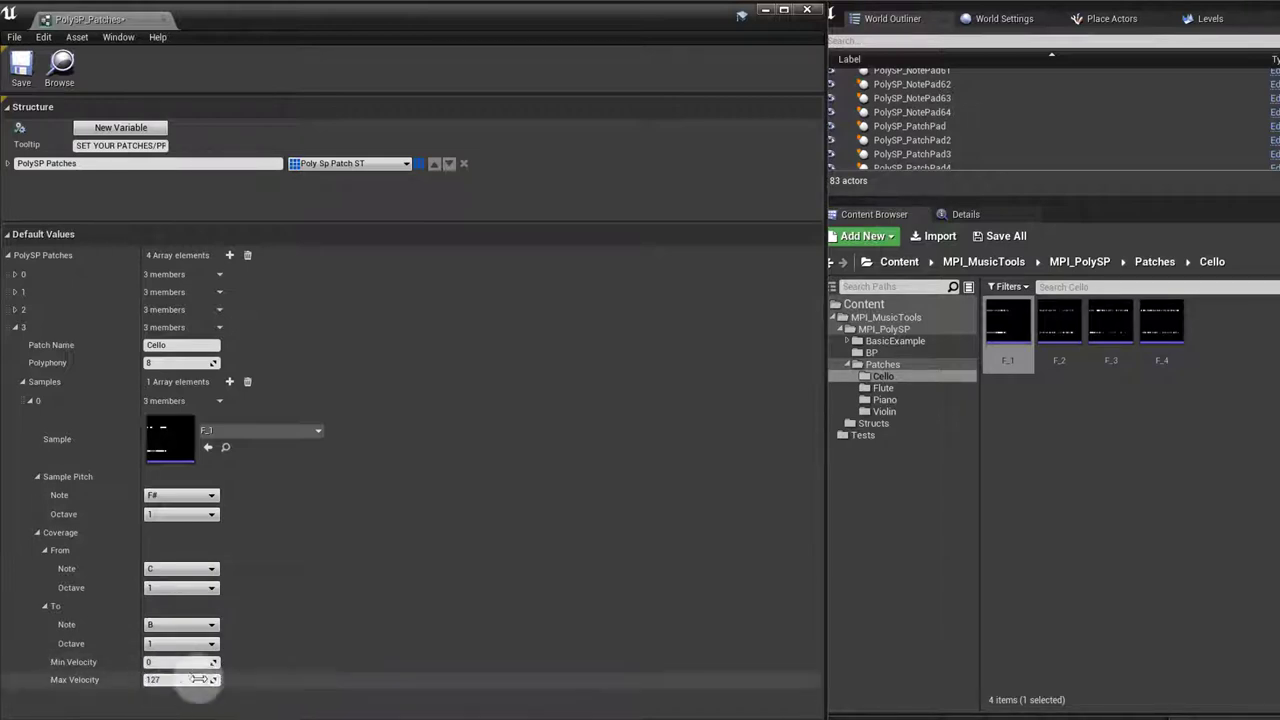
{"action": "mouse_move", "coordinate": [92, 334]}
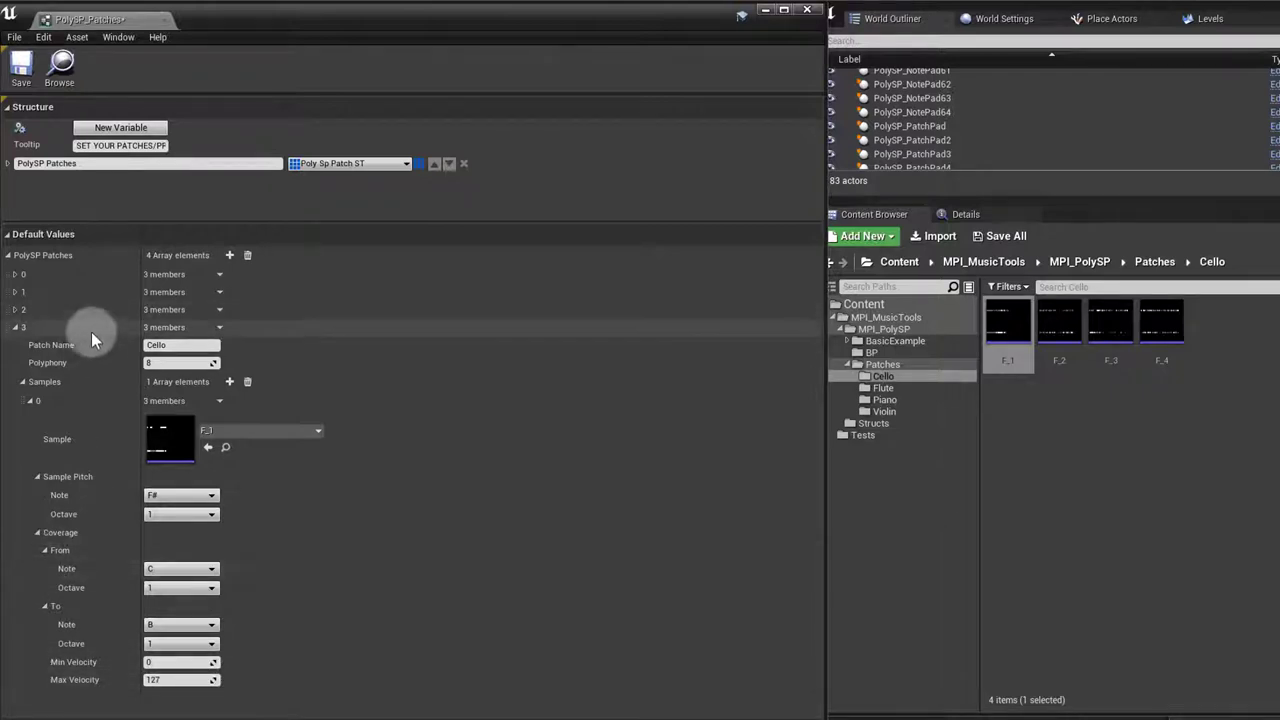
{"action": "mouse_move", "coordinate": [278, 362]}
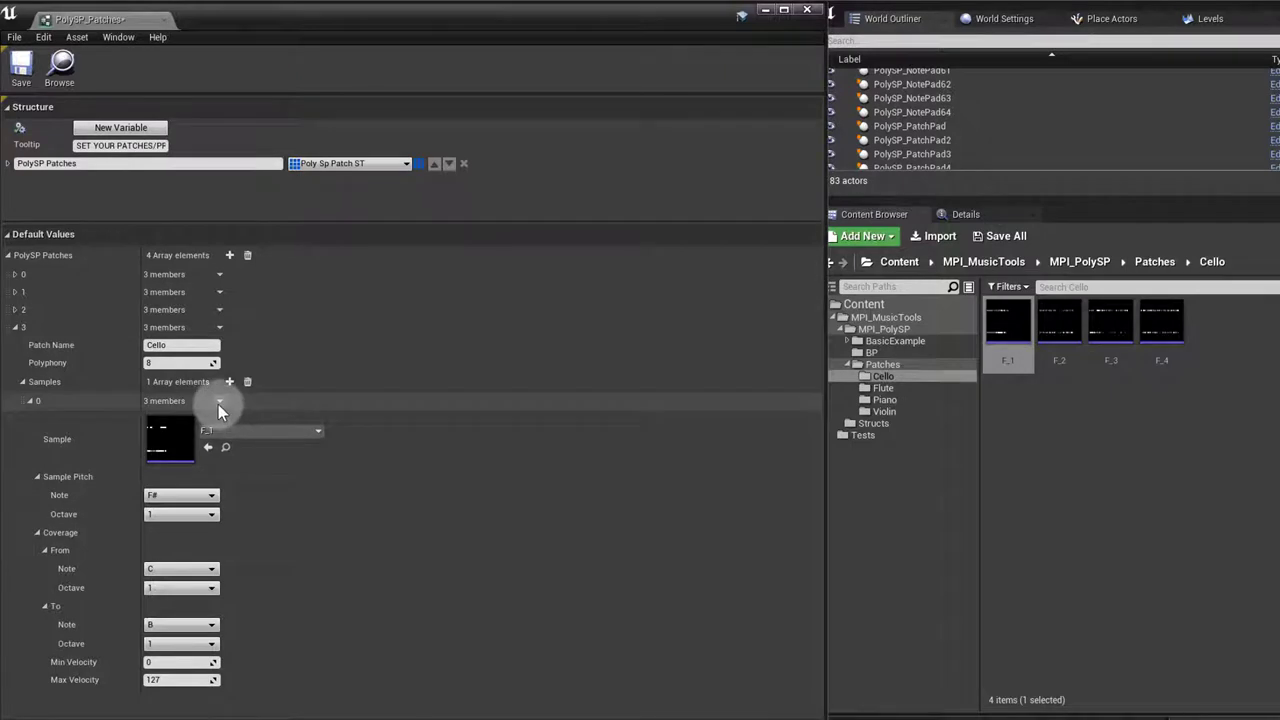
- Duplicate sample 0 into a second sample covering octave 2
{"action": "left_click", "coordinate": [219, 401]}
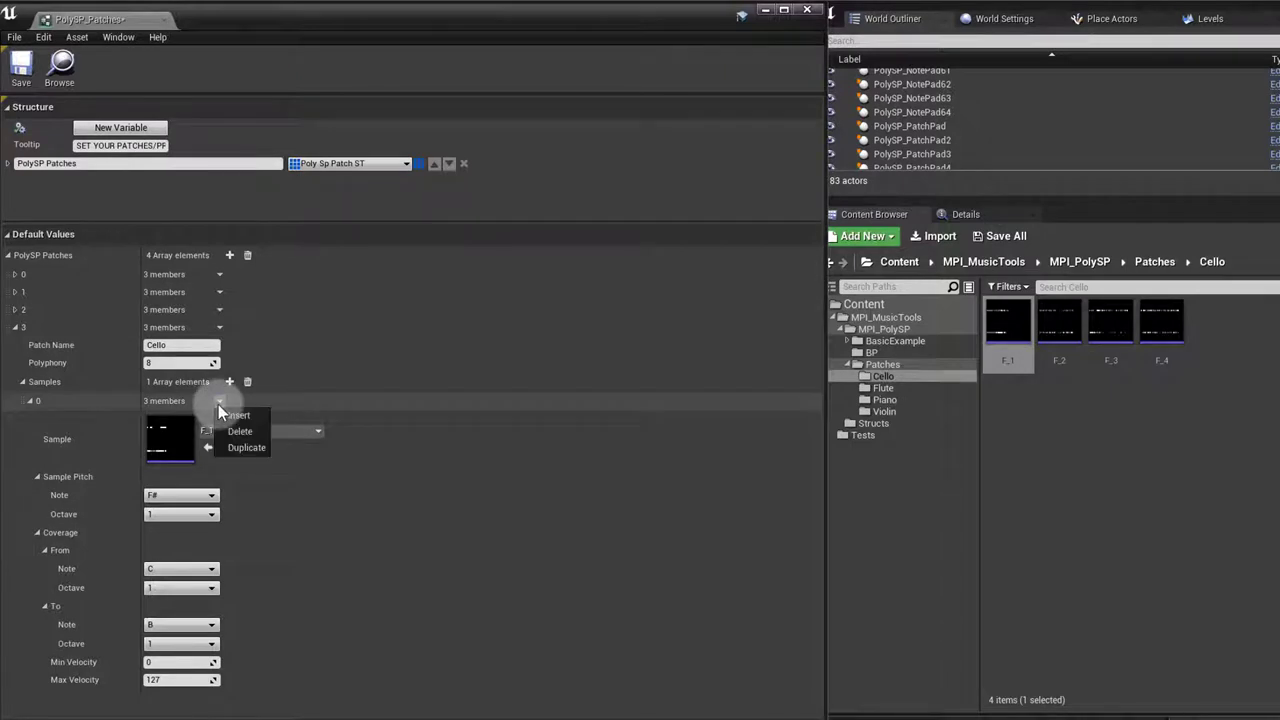
{"action": "left_click", "coordinate": [246, 447]}
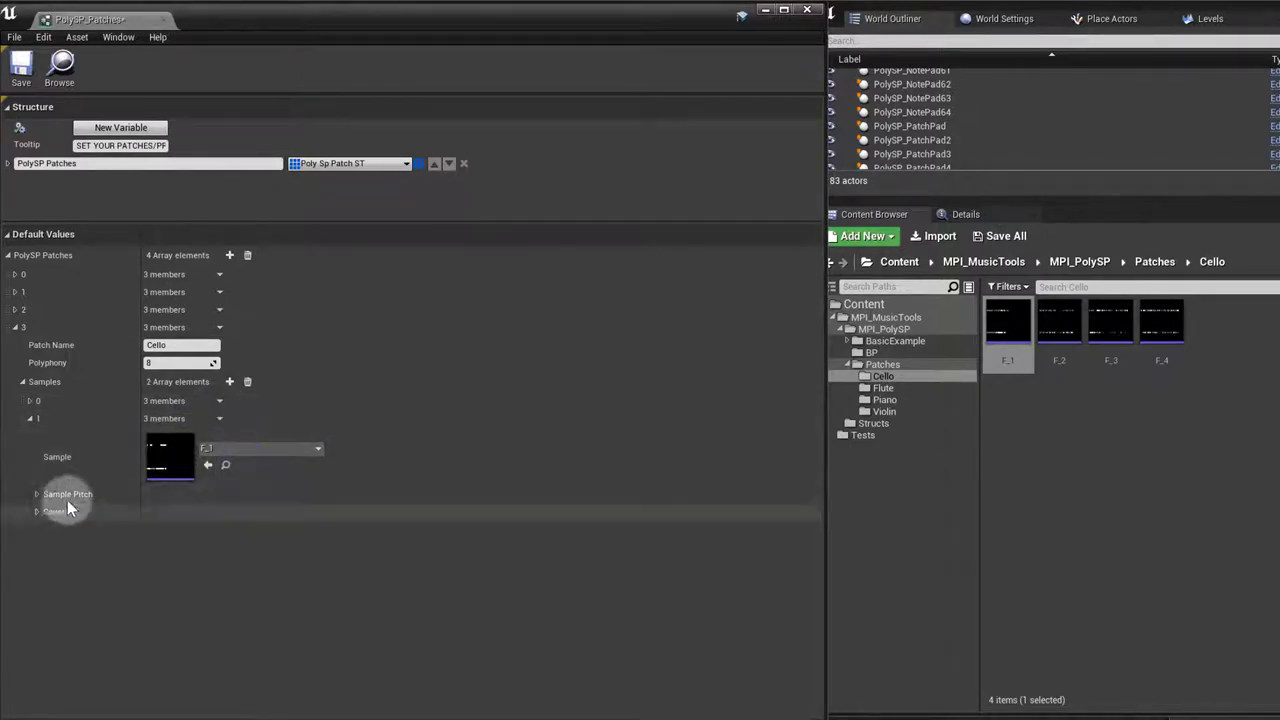
{"action": "left_click", "coordinate": [36, 494]}
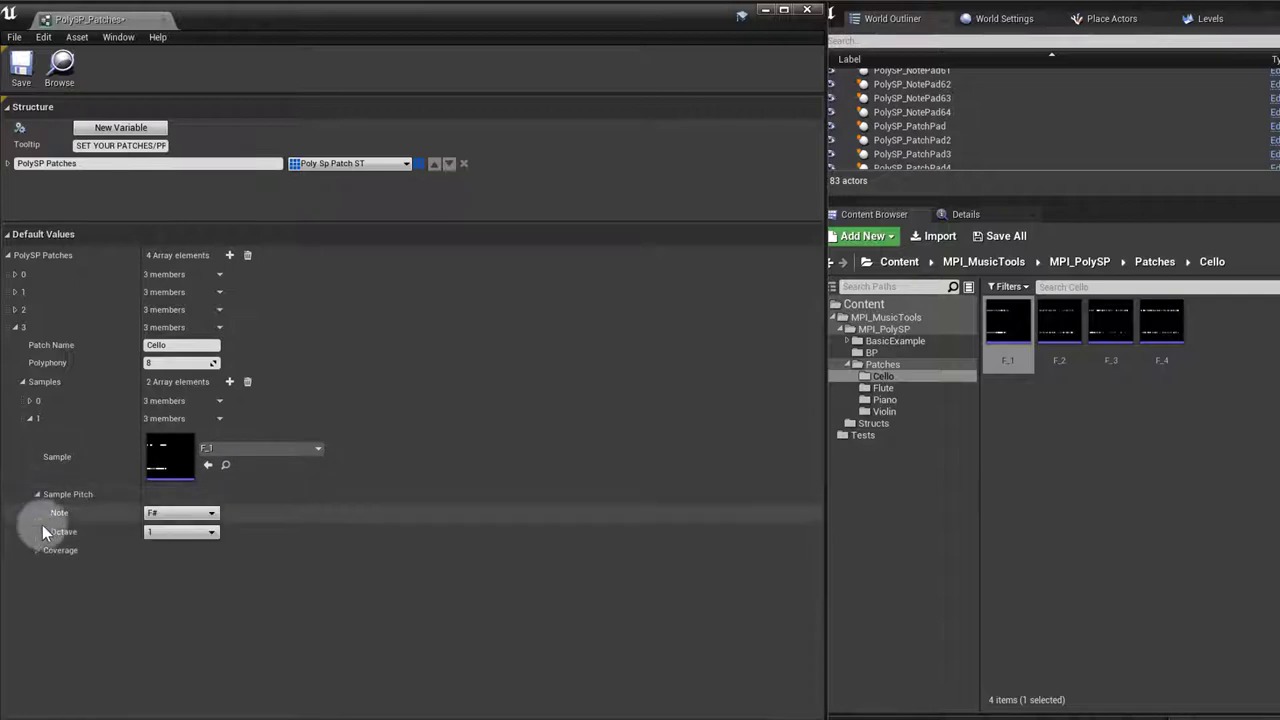
{"action": "left_click", "coordinate": [37, 549]}
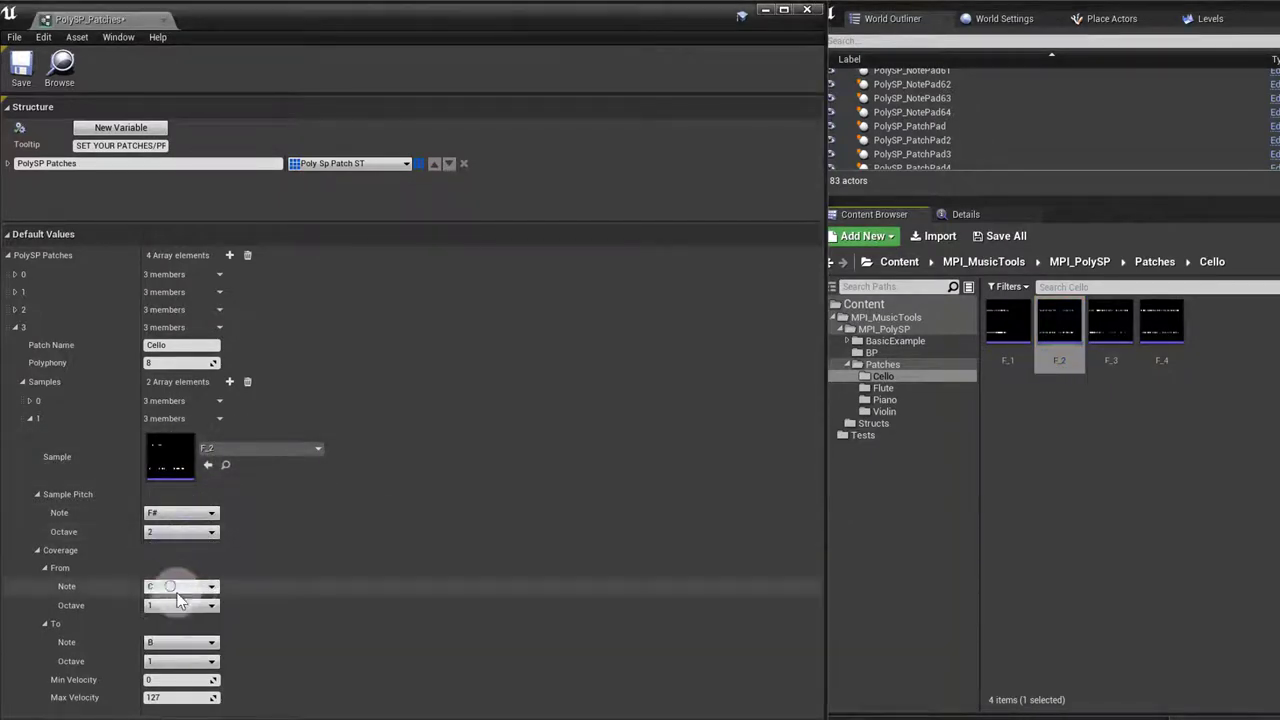
{"action": "left_click", "coordinate": [180, 661]}
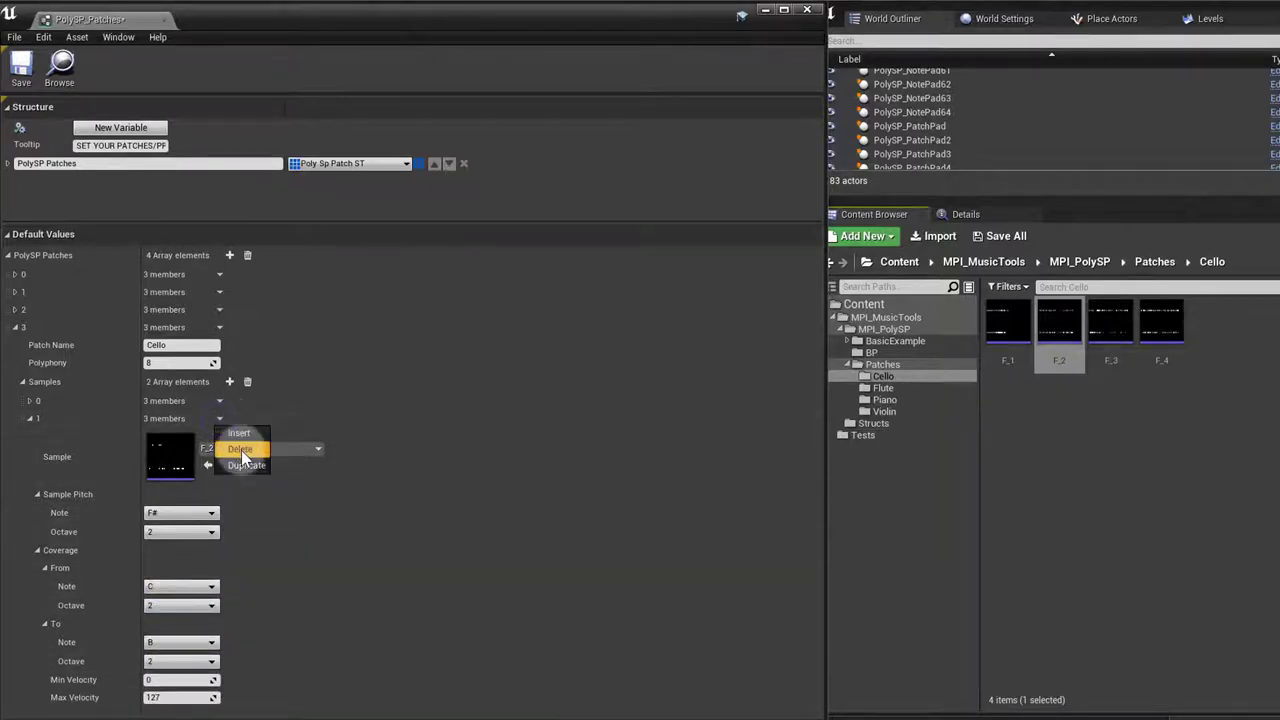
- Duplicate again into a third sample and expand its pitch and coverage for octave 3
{"action": "left_click", "coordinate": [240, 448]}
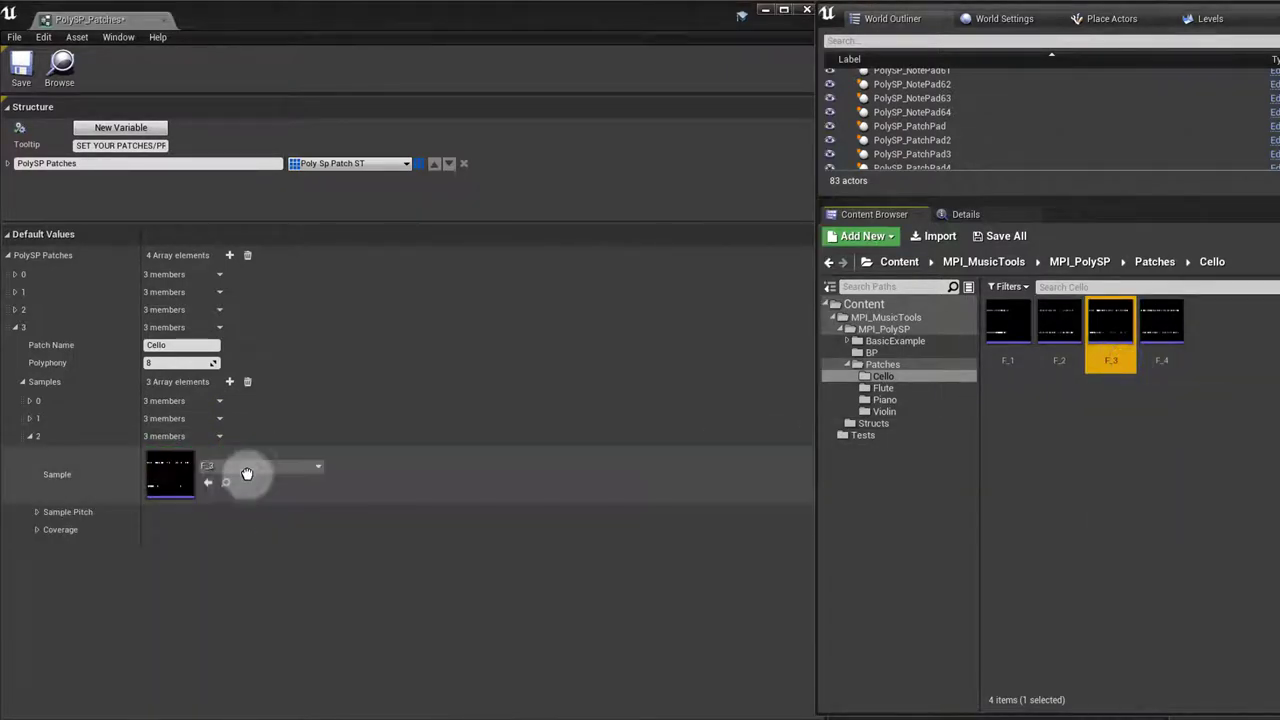
{"action": "left_click", "coordinate": [36, 511]}
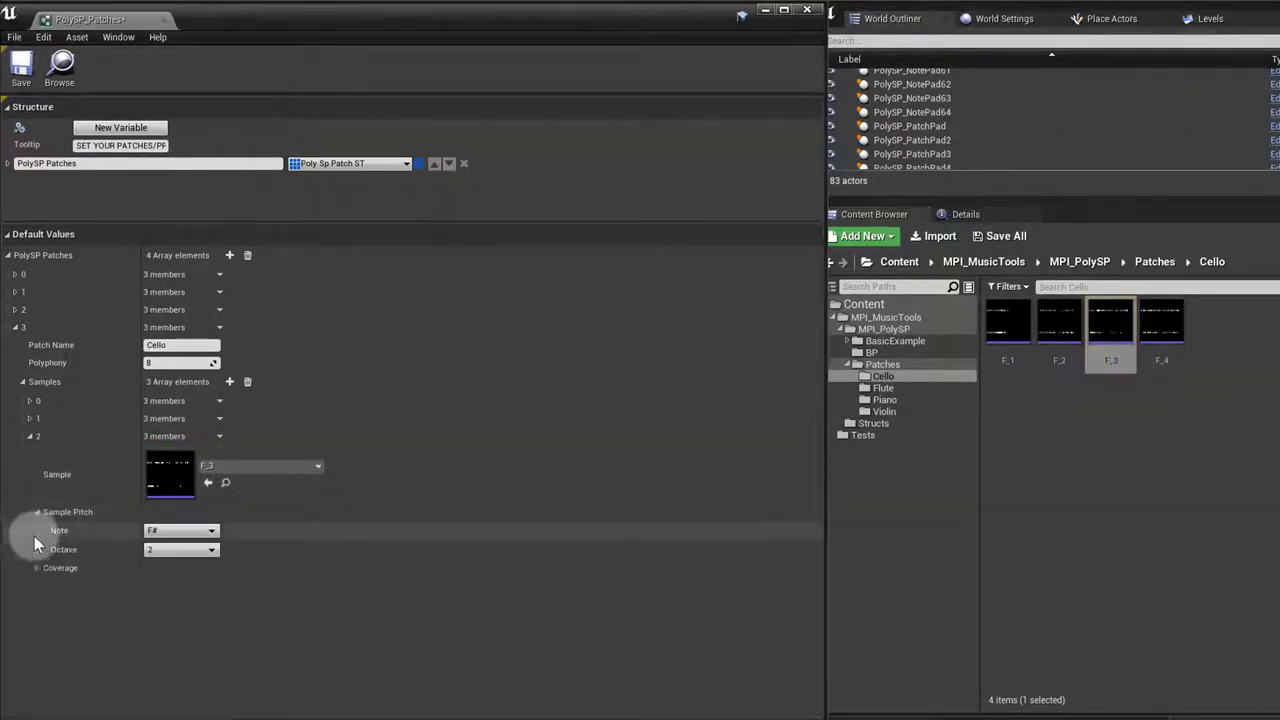
{"action": "left_click", "coordinate": [37, 567]}
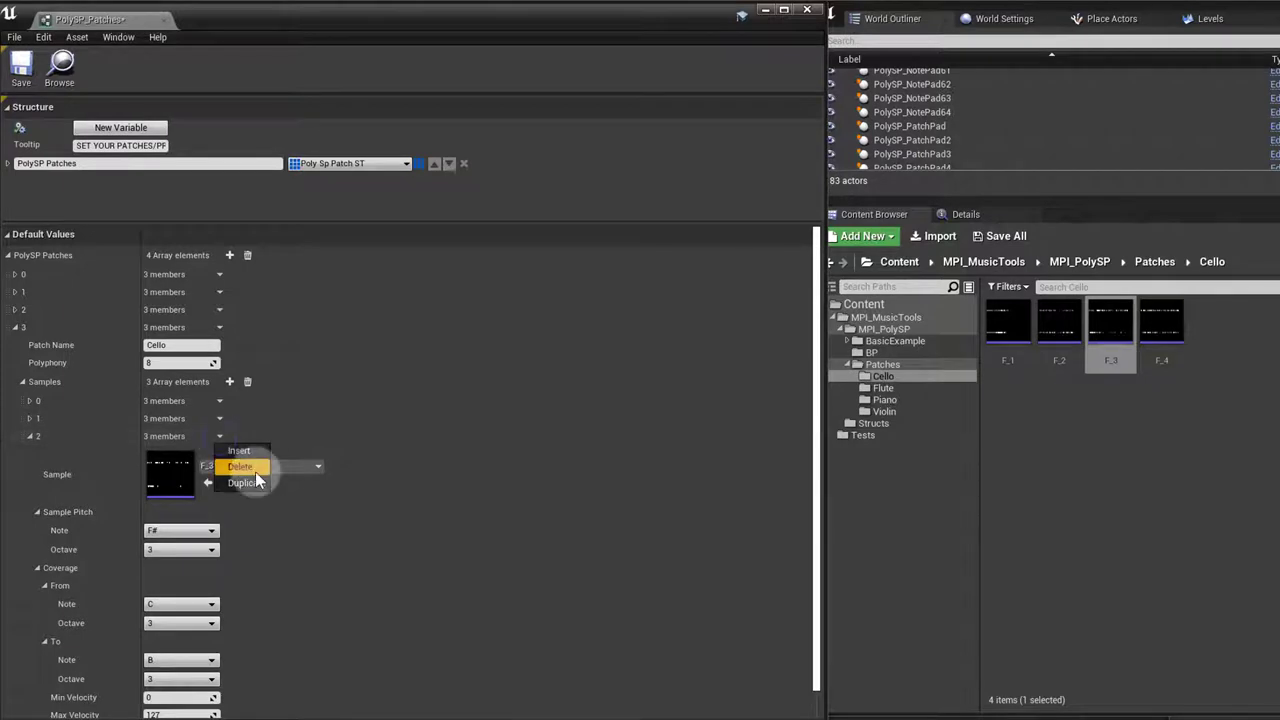
{"action": "mouse_move", "coordinate": [241, 483]}
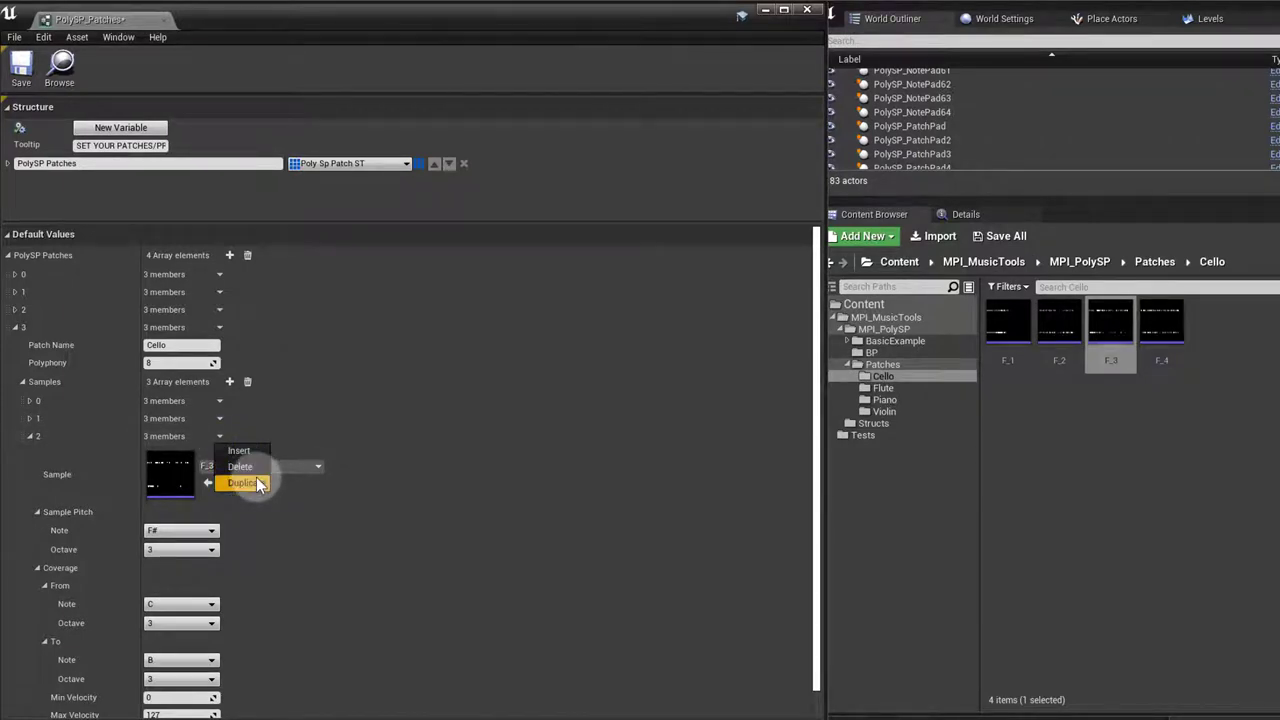
- Duplicate into a fourth sample using F_4 and expand its pitch and coverage settings
{"action": "left_click", "coordinate": [242, 483]}
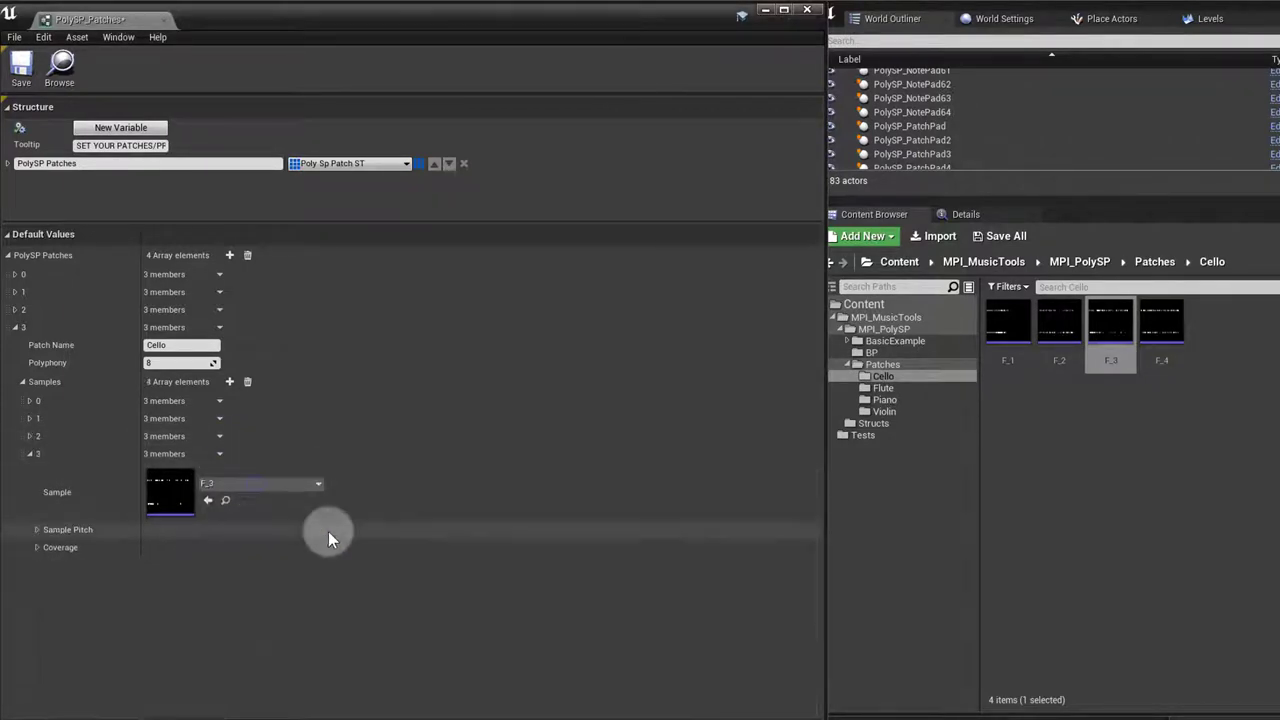
{"action": "left_click", "coordinate": [1161, 325]}
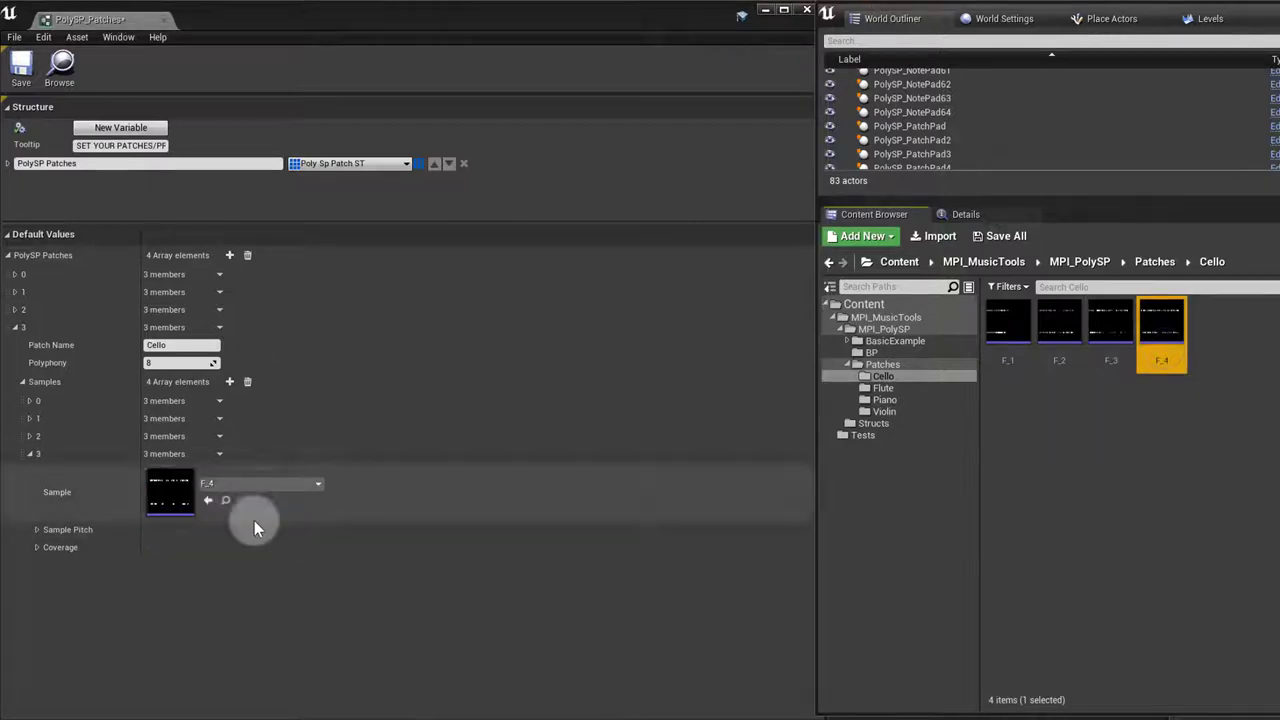
{"action": "left_click", "coordinate": [37, 529]}
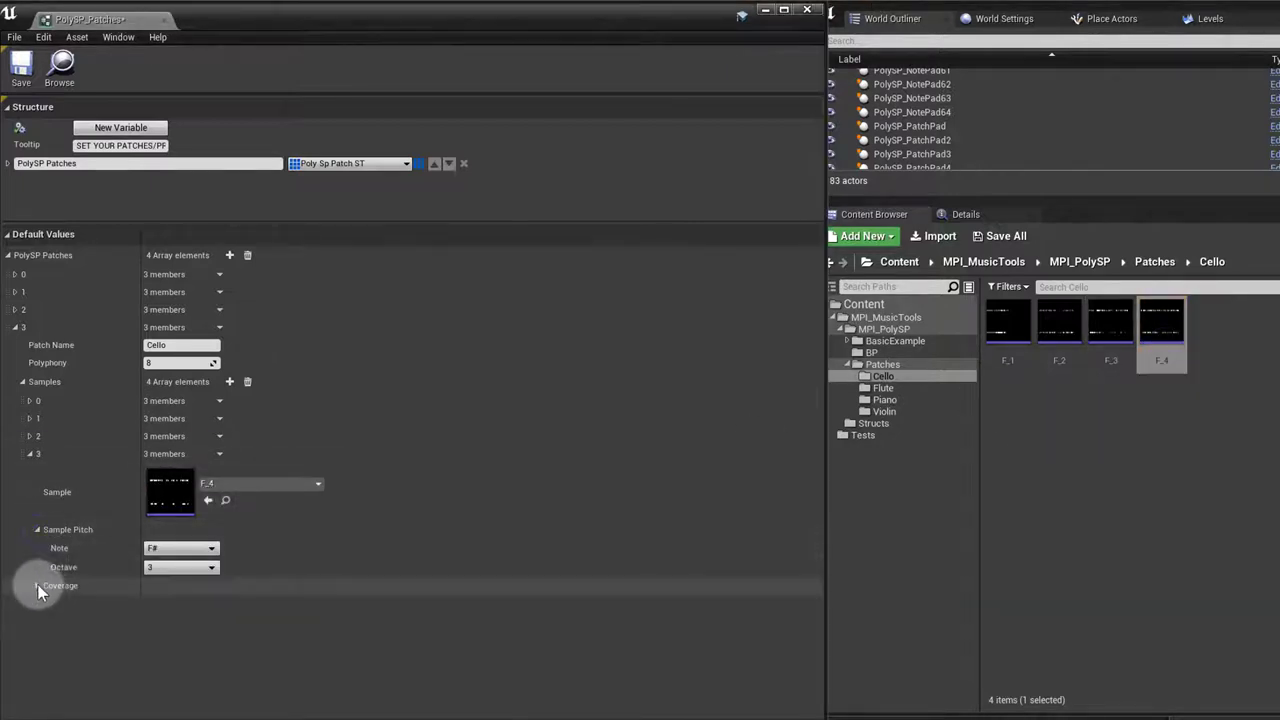
{"action": "left_click", "coordinate": [37, 585]}
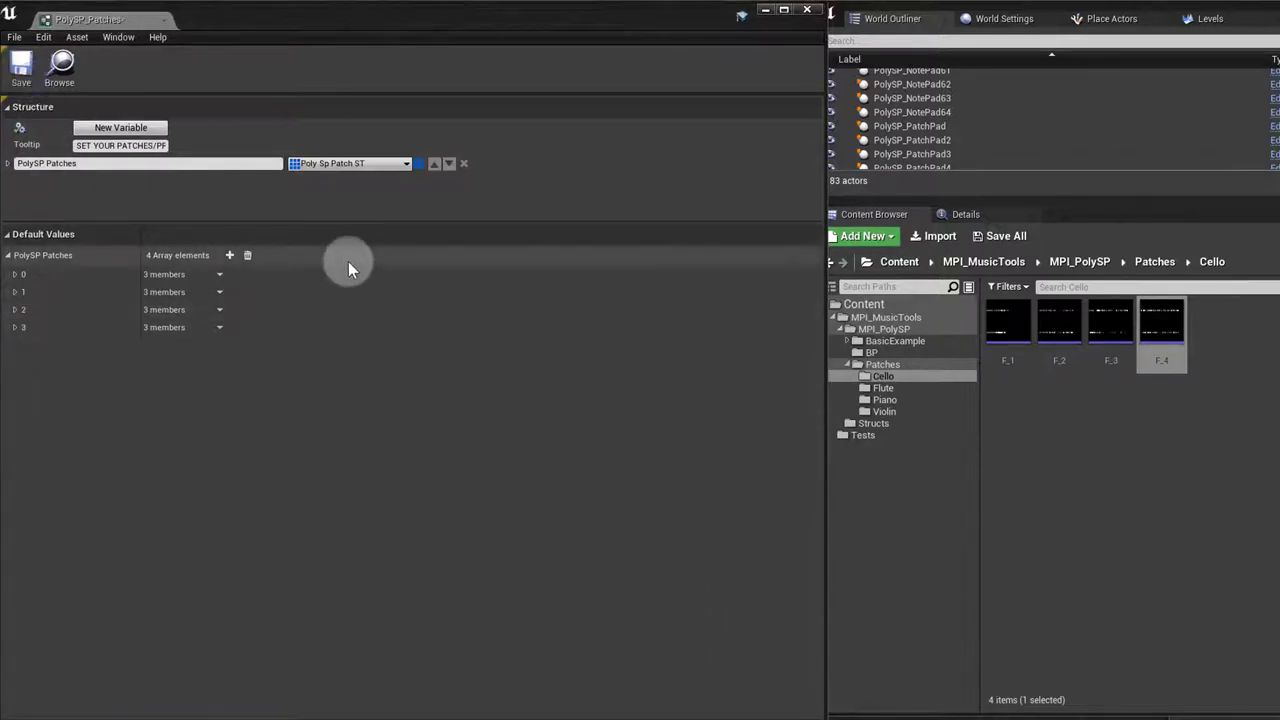
{"action": "mouse_move", "coordinate": [605, 378]}
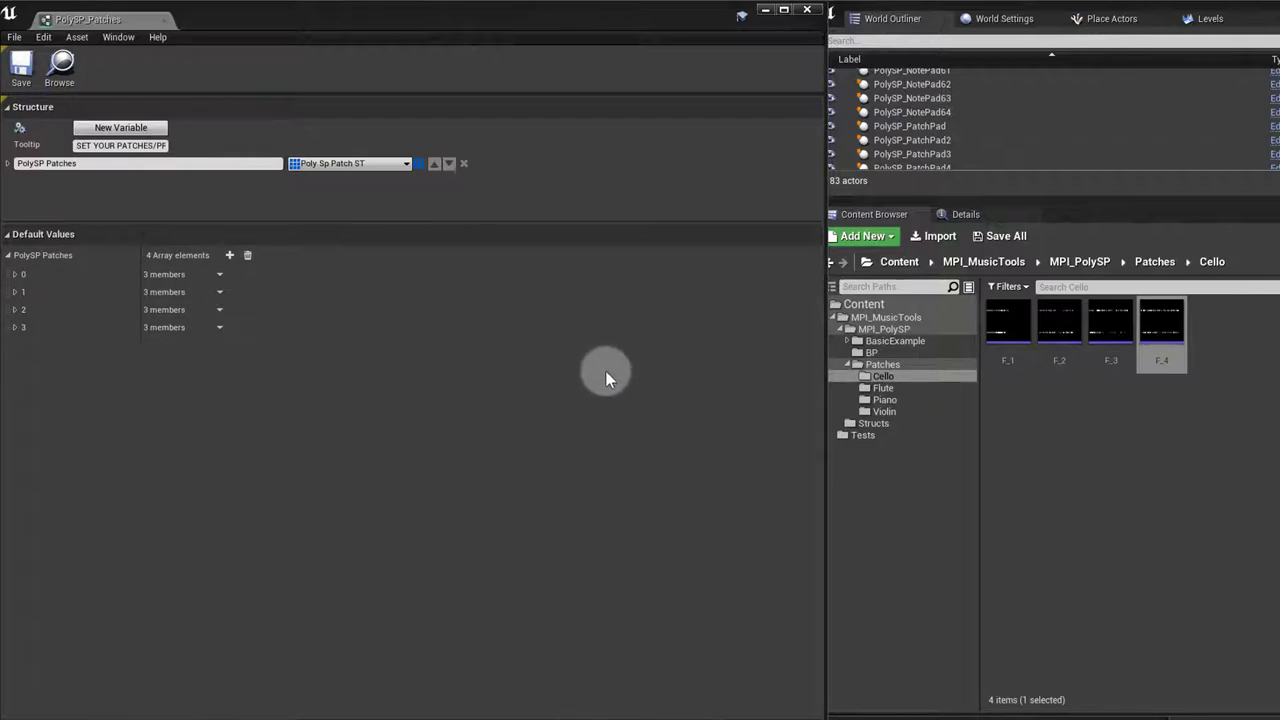
{"action": "mouse_move", "coordinate": [808, 11]}
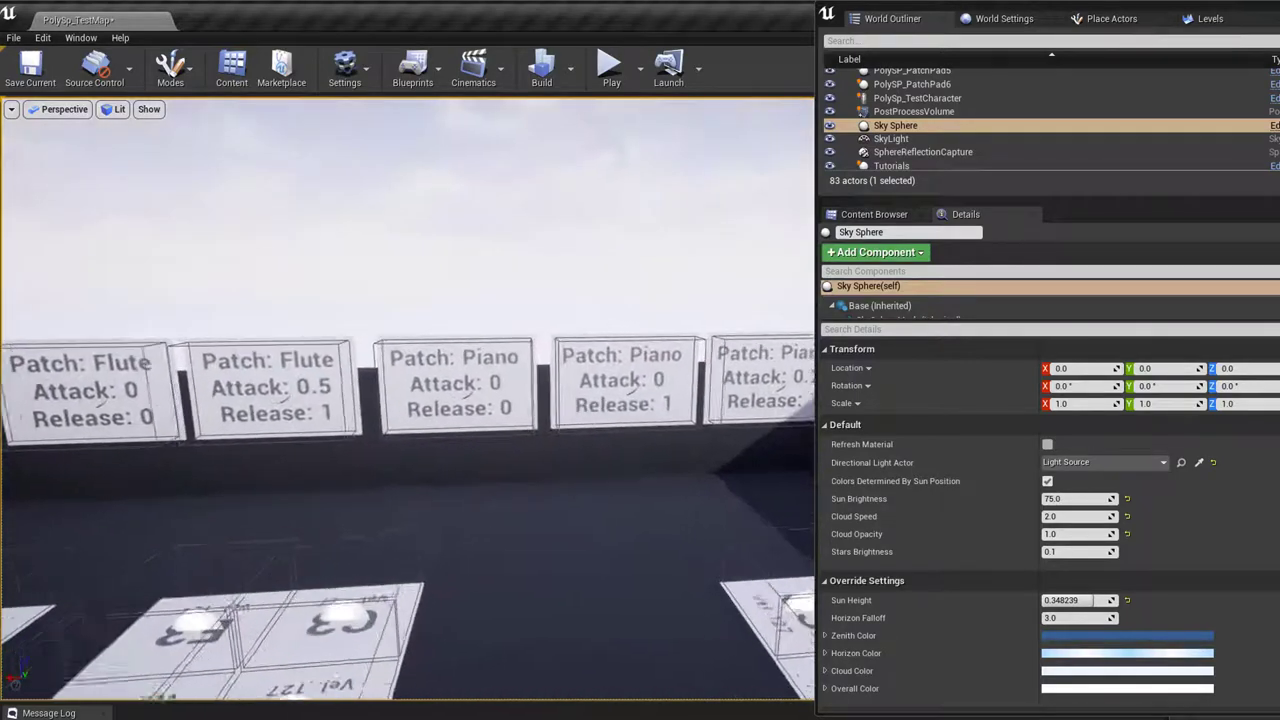
- Set the first PolySP_PatchPad's Patch Name to Cello
{"action": "left_click", "coordinate": [460, 385]}
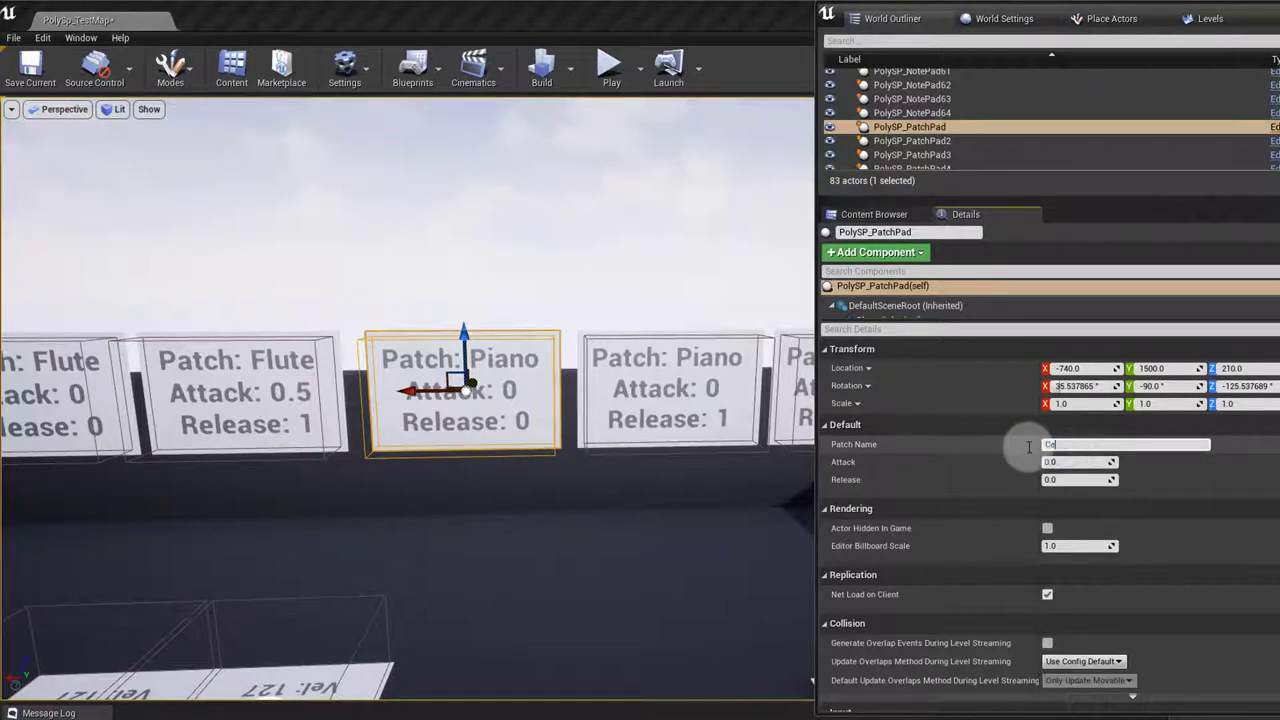
{"action": "type", "text": "Cello"}
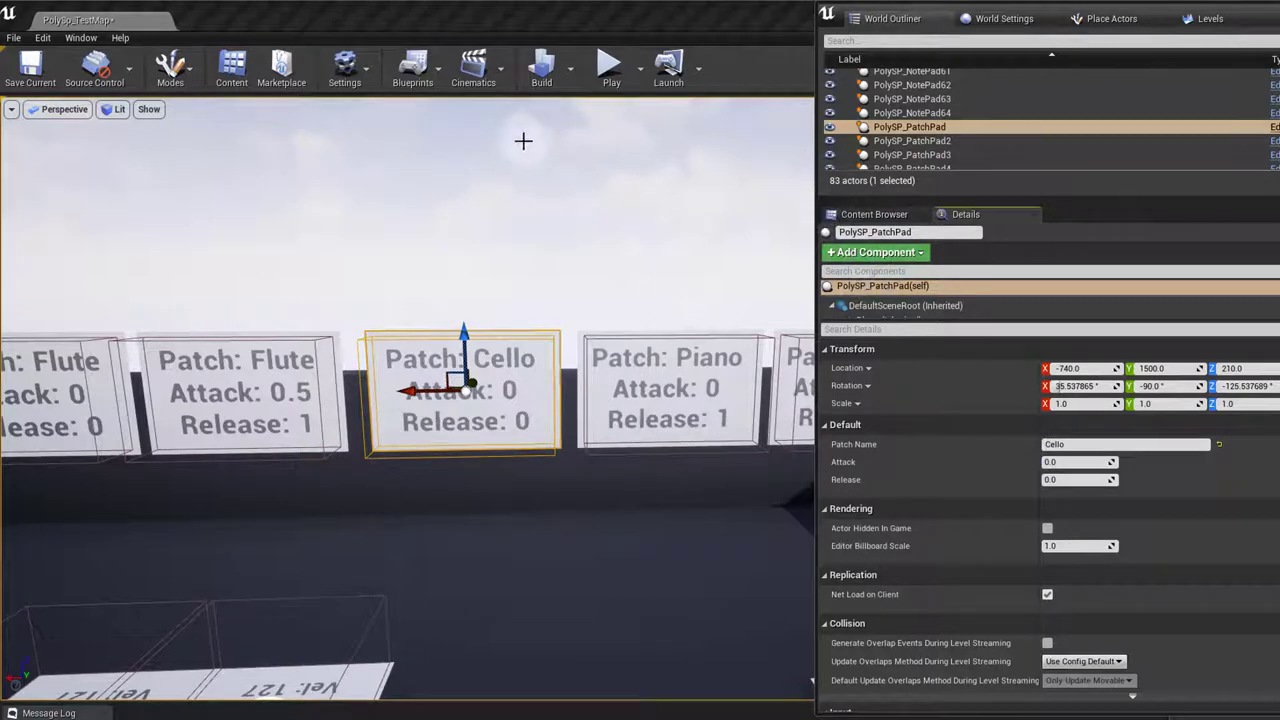
{"action": "left_click", "coordinate": [610, 67]}
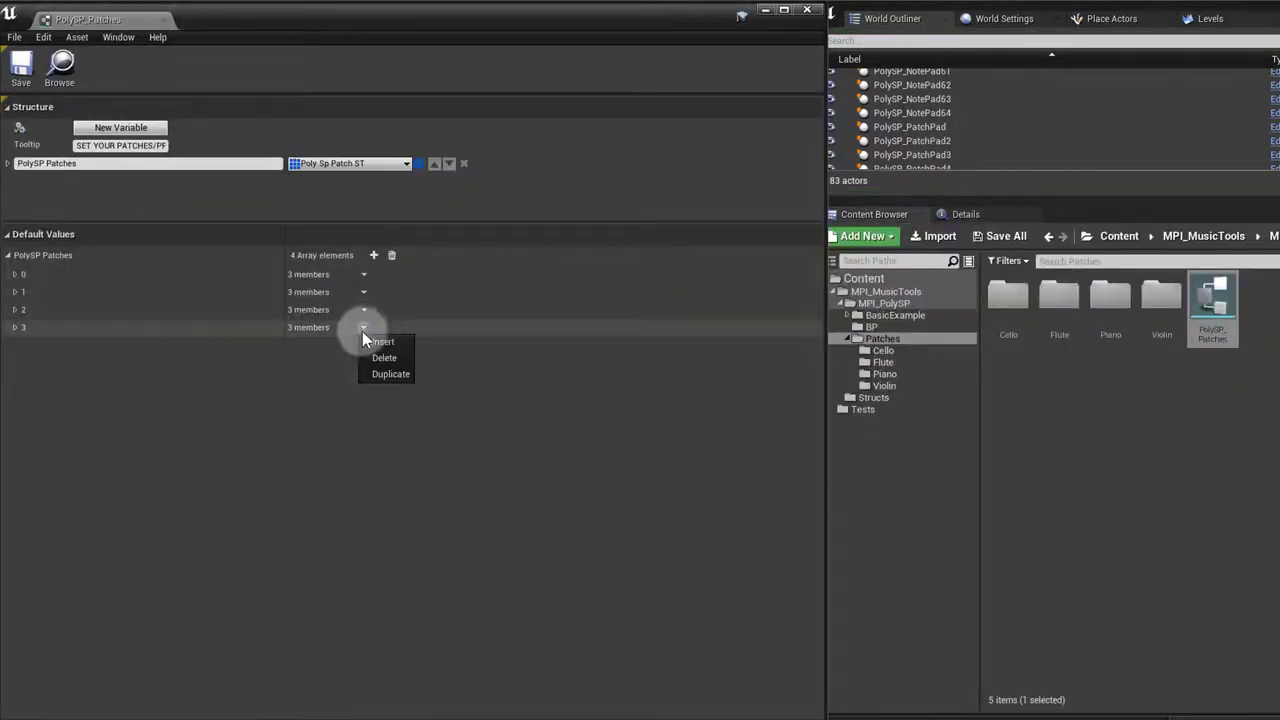
{"action": "mouse_move", "coordinate": [43, 338]}
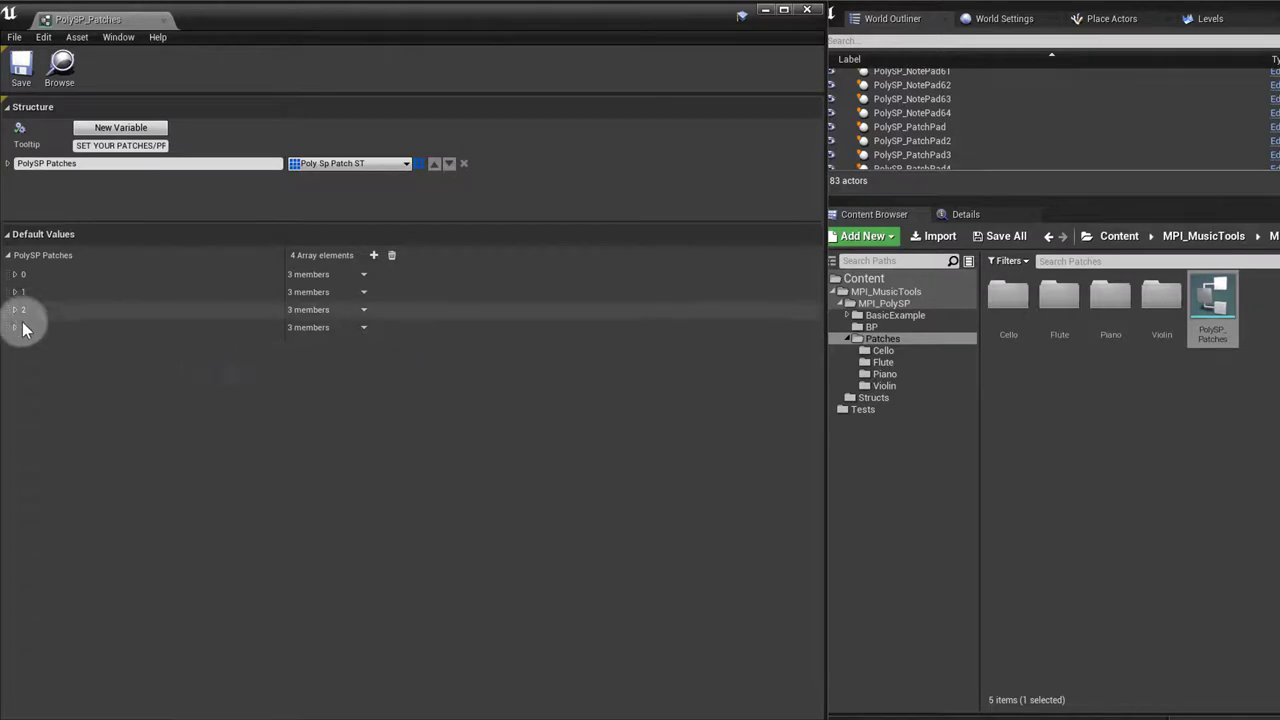
- Remove the Cello patch entry (array element 3) from PolySP_Patches
{"action": "left_click", "coordinate": [15, 327]}
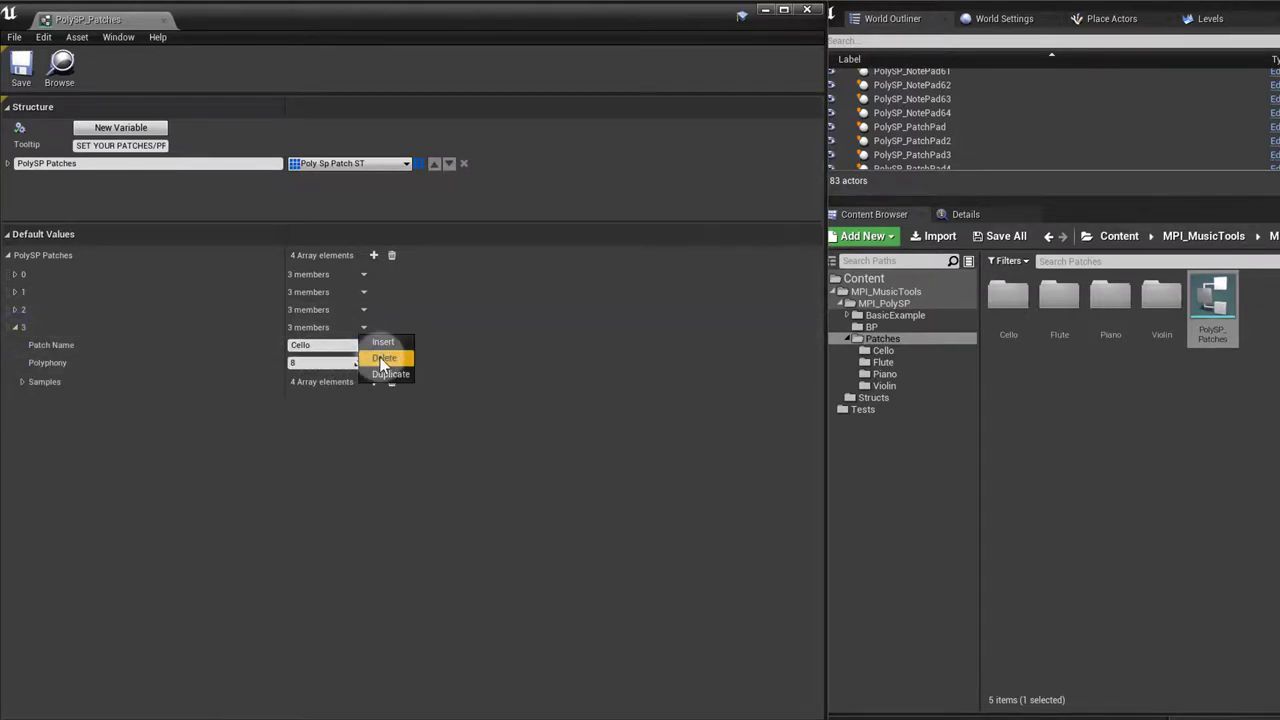
{"action": "left_click", "coordinate": [385, 357]}
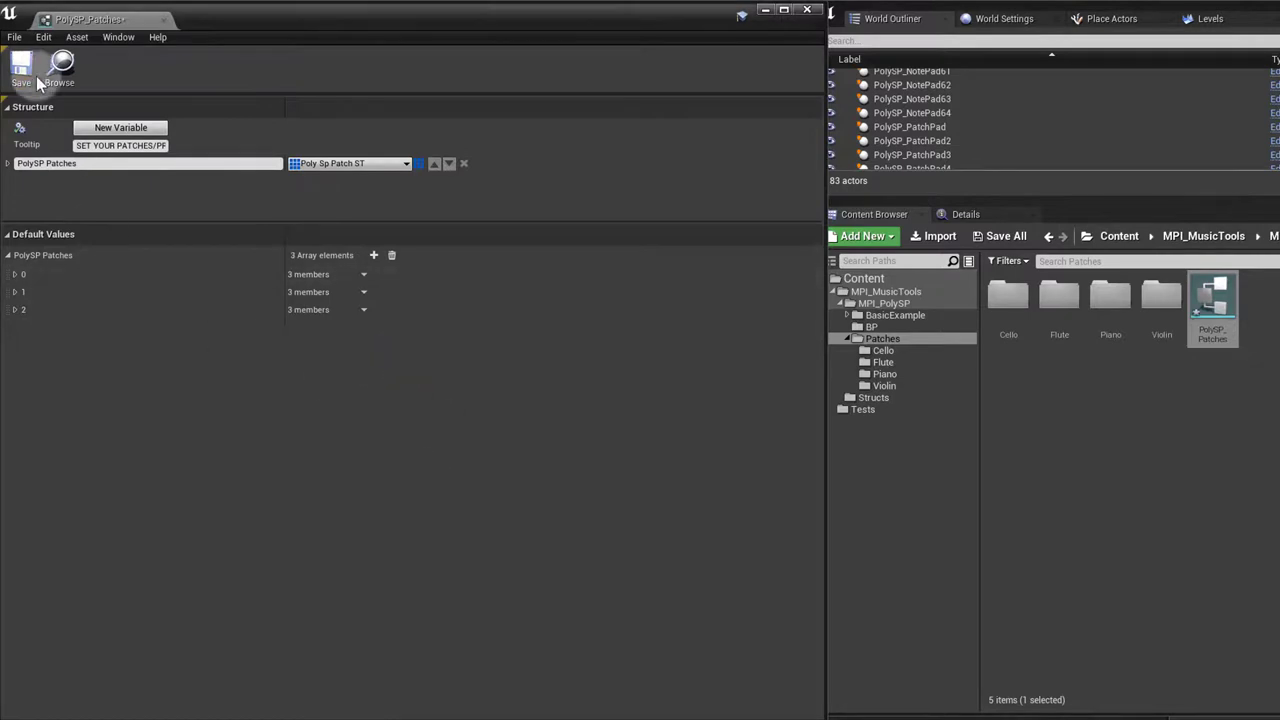
{"action": "mouse_move", "coordinate": [1008, 305]}
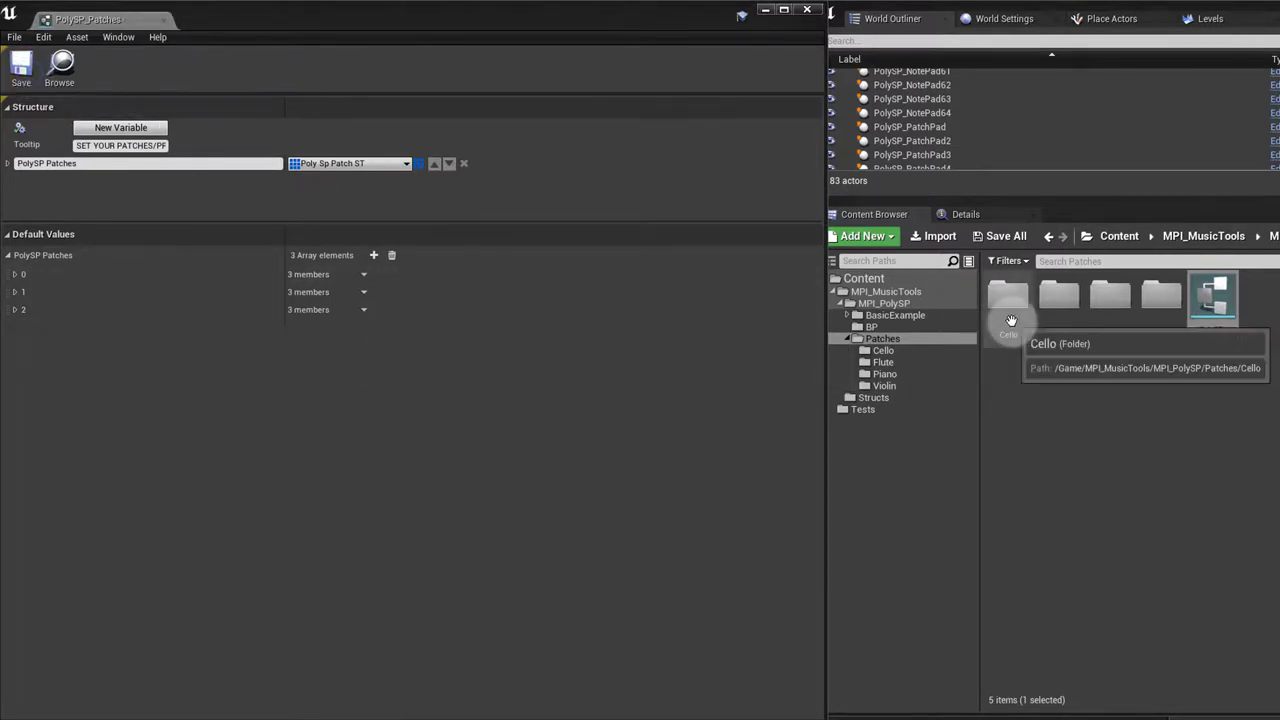
- Delete the Cello folder, force-deleting its four still-referenced F# samples
{"action": "right_click", "coordinate": [1008, 310]}
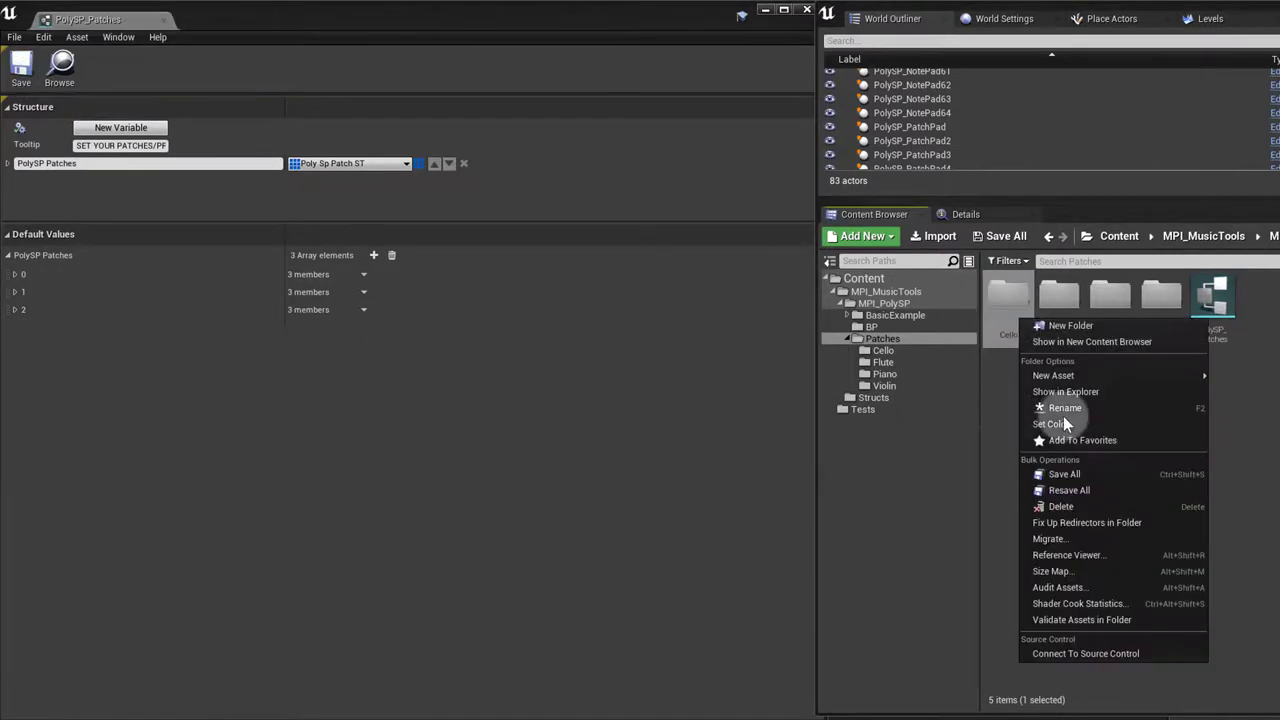
{"action": "left_click", "coordinate": [1061, 506]}
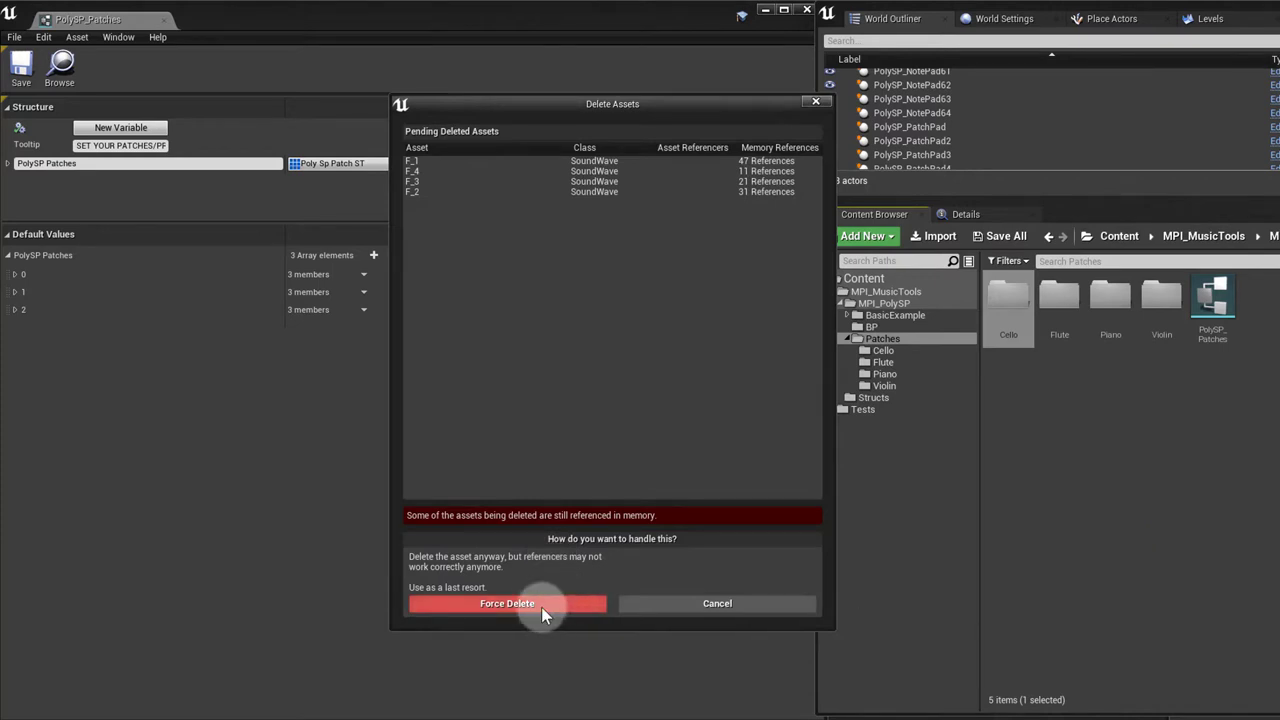
{"action": "left_click", "coordinate": [506, 603]}
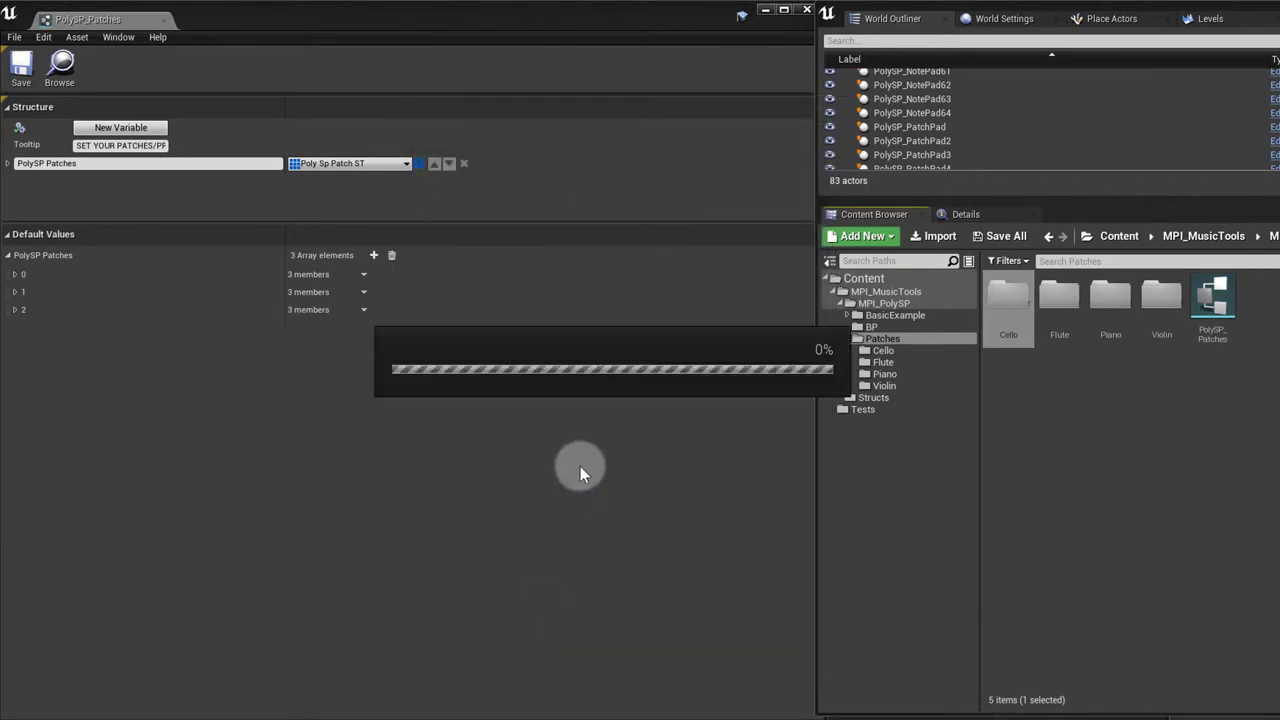